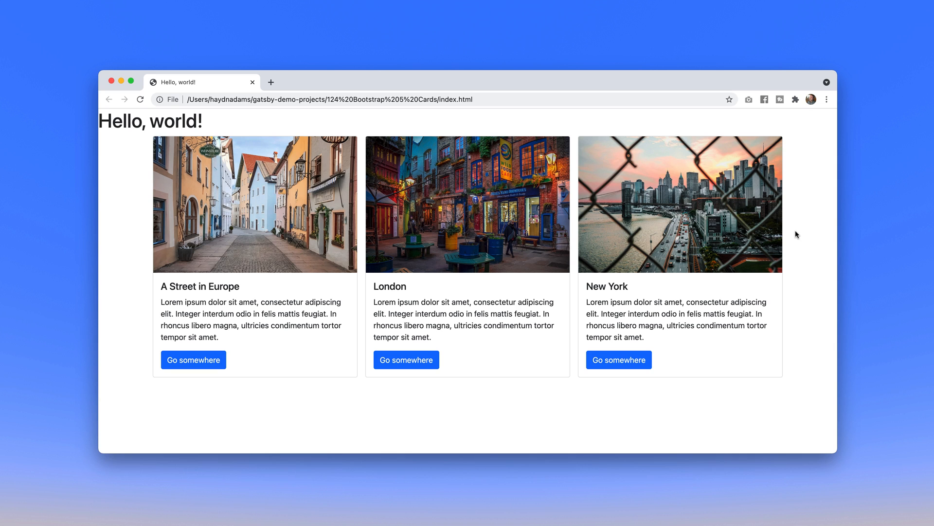
mouse_move(837, 239)
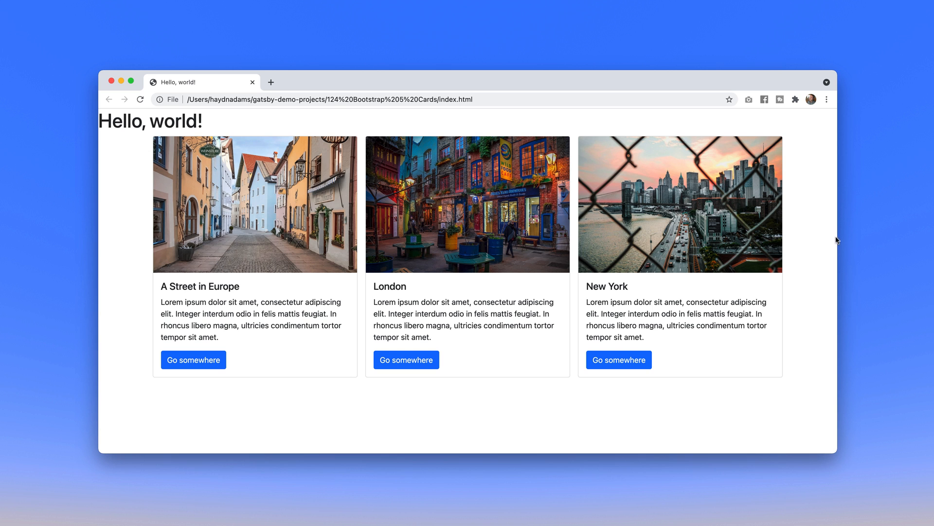
mouse_move(837, 237)
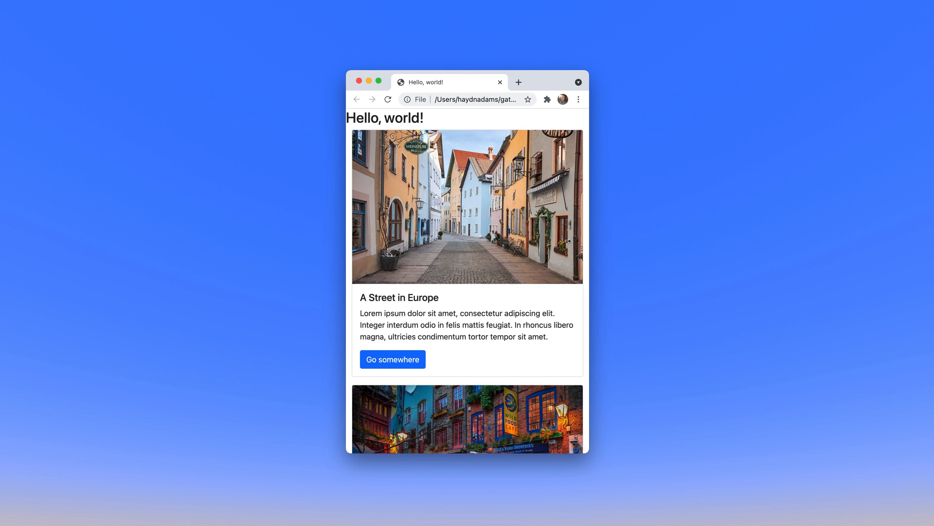
Step: Scroll the narrowed Chrome page to show the three cards stacked in one column
scroll("down", 3)
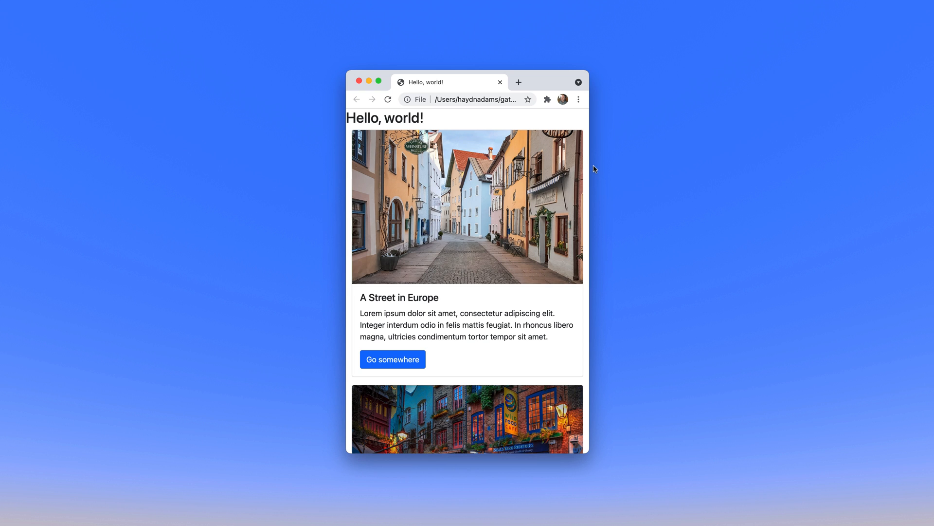
mouse_move(592, 166)
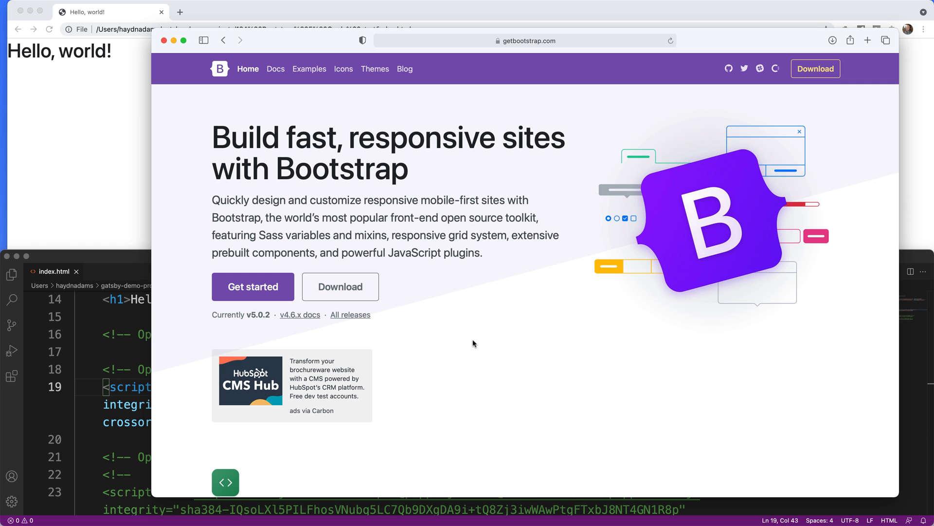
Step: Hide Safari's Bootstrap site to reveal the Hello, world! starter page and code
left_click(275, 69)
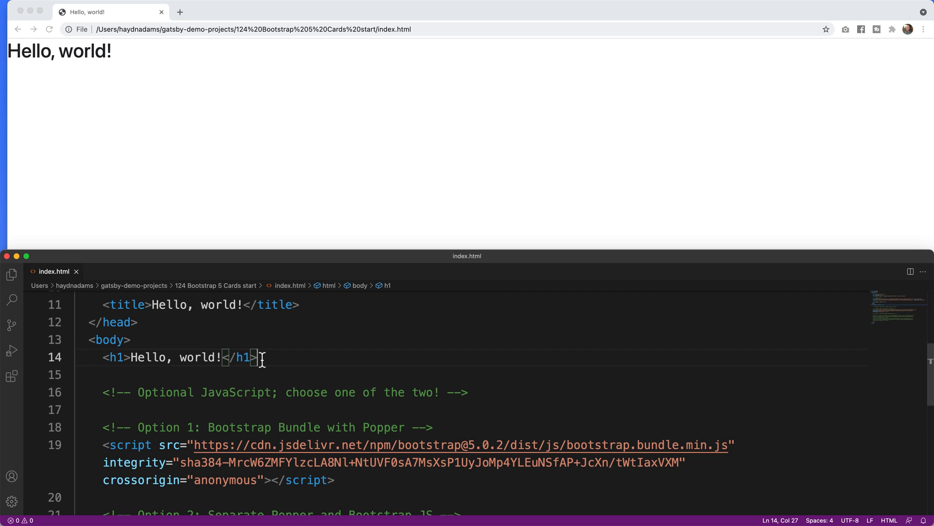
Step: Add a container div reading 'This makes everything responsive?' and reload Chrome to view it
type("<div class=\"=")
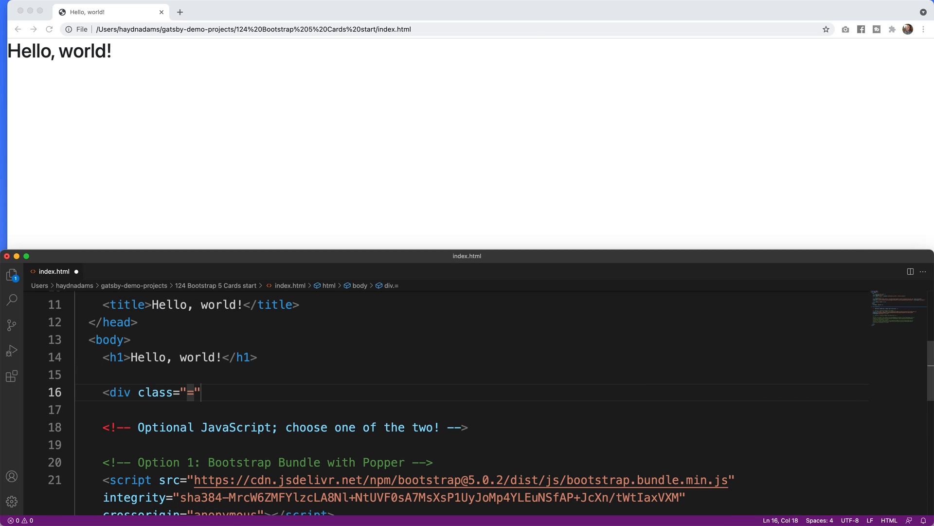
type("container")
type("This makes")
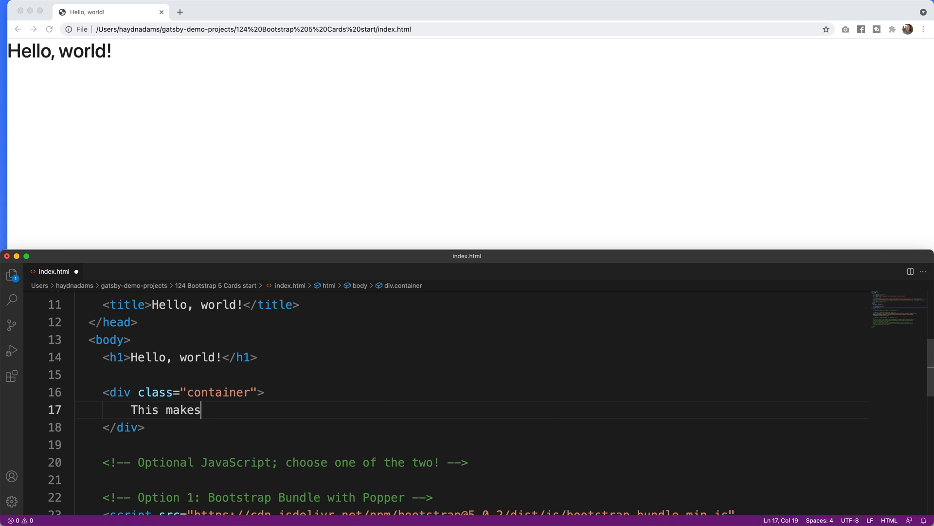
type("everything resp")
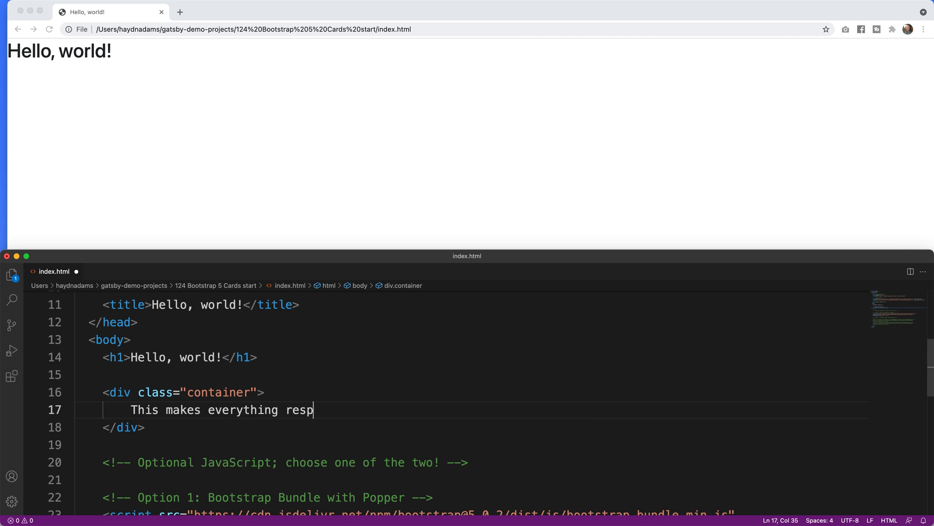
type("onsive")
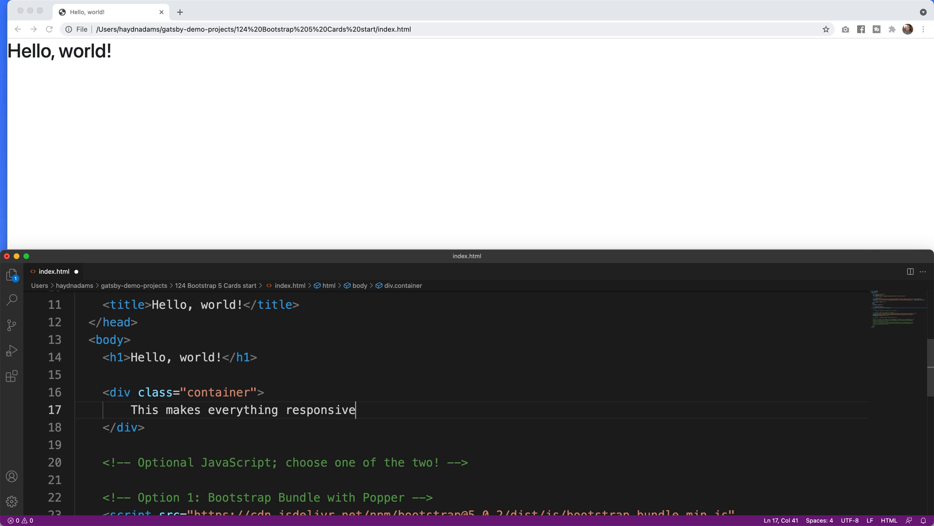
type("?")
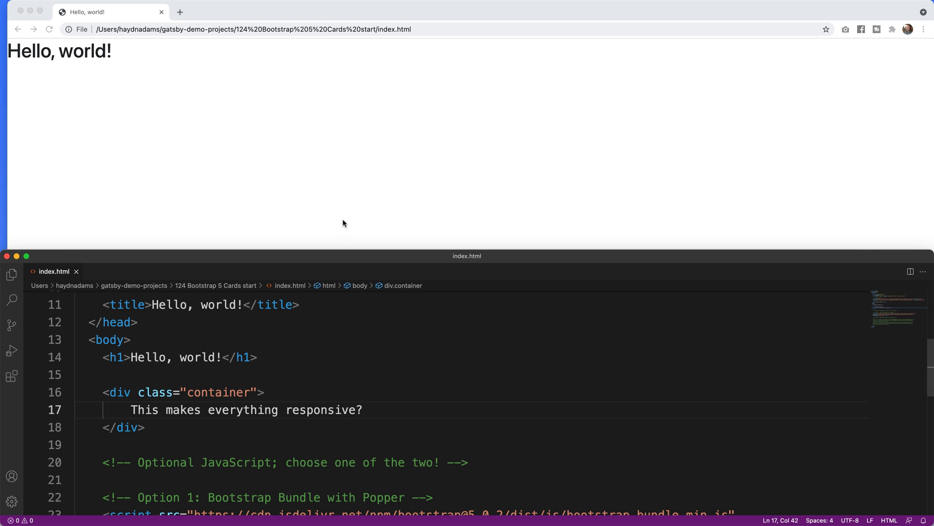
left_click(48, 29)
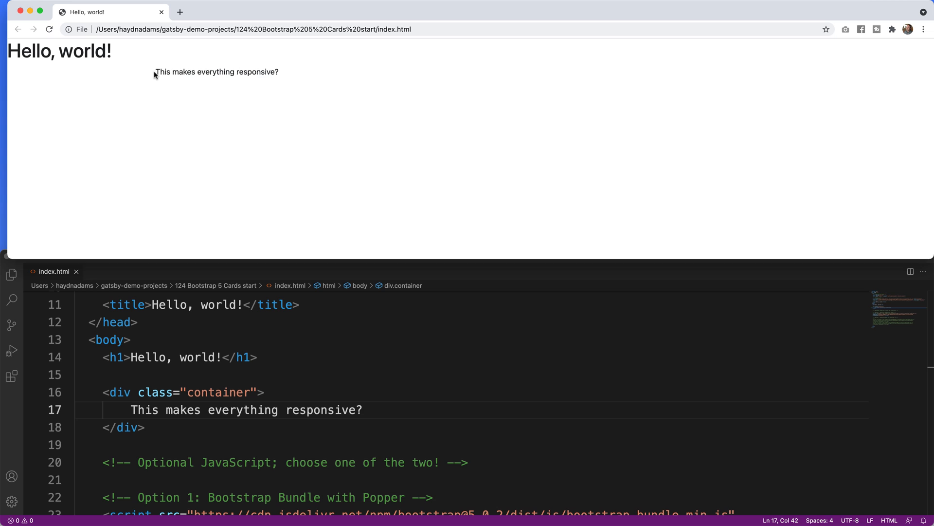
left_click_drag(155, 72, 279, 71)
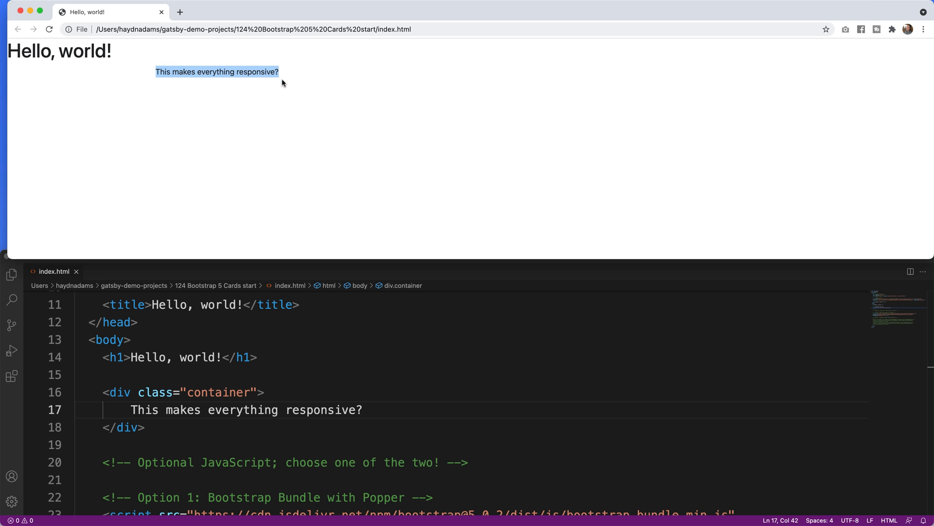
mouse_move(929, 119)
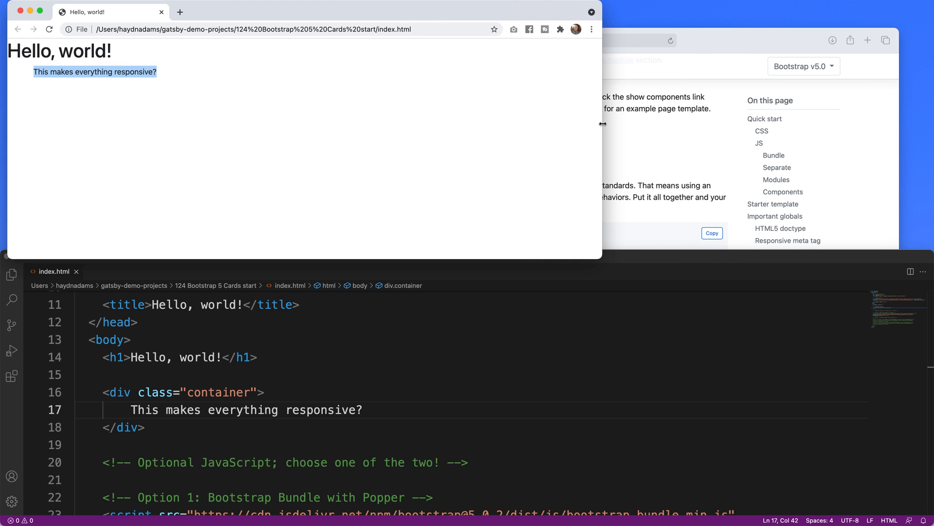
mouse_move(108, 55)
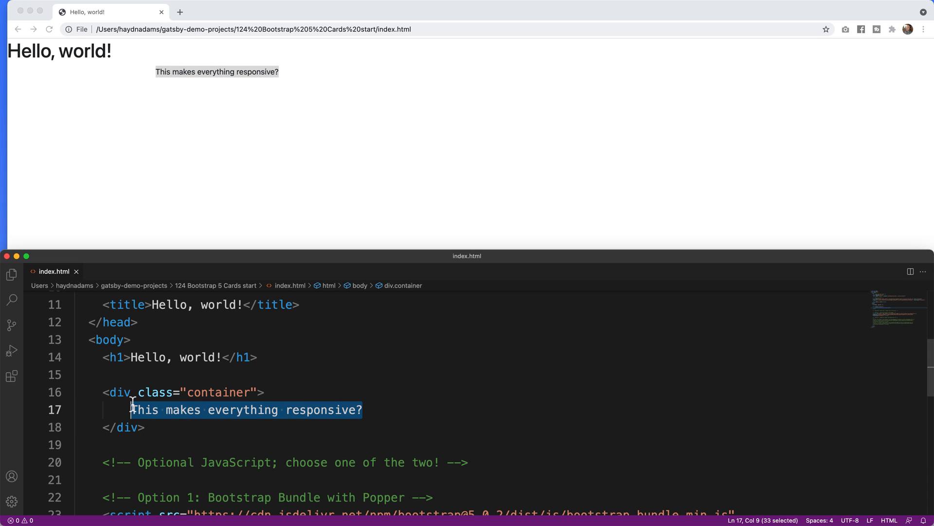
Step: Build a row div with three col-4 columns each reading 'Test'
type("<")
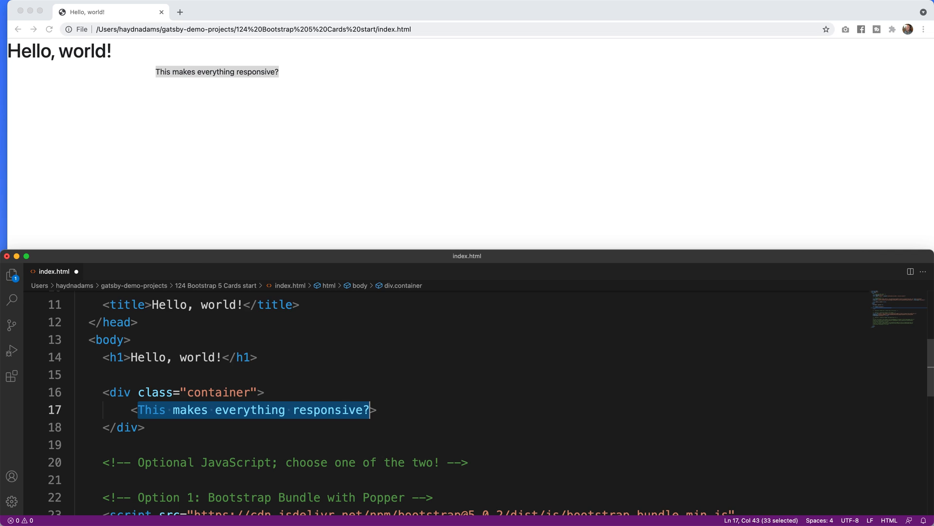
type("di")
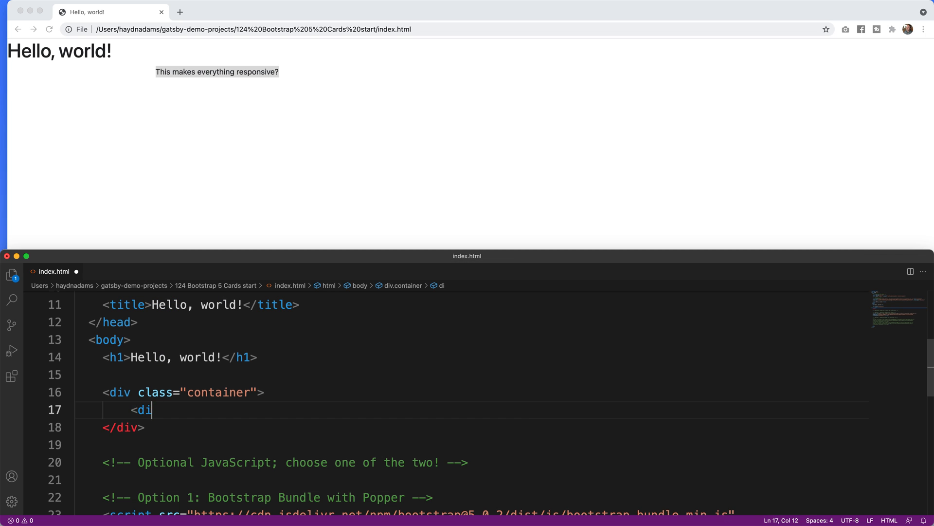
type("v cla")
type("<")
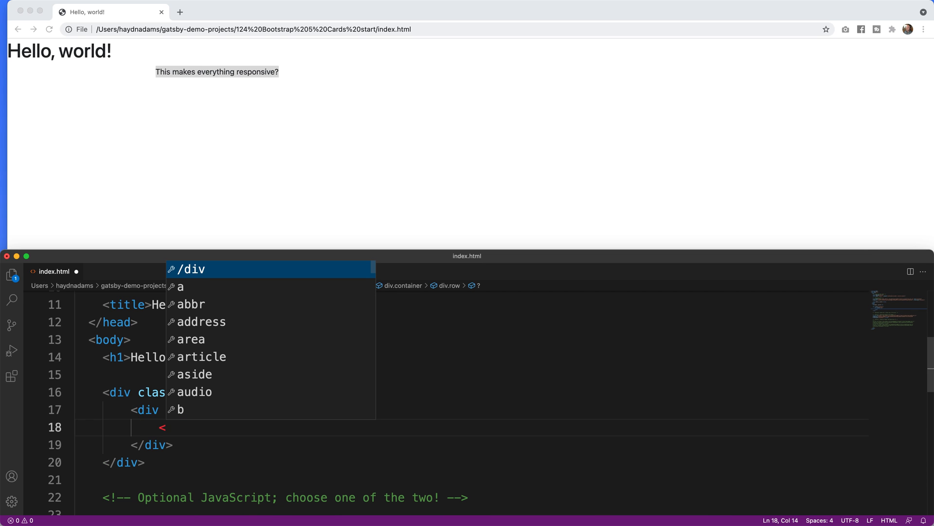
type("div class=")
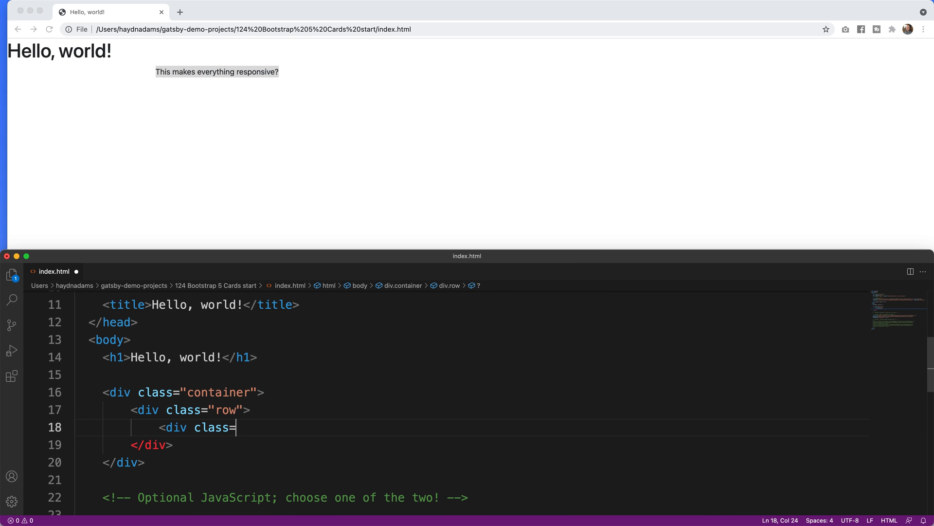
type("\"col\"")
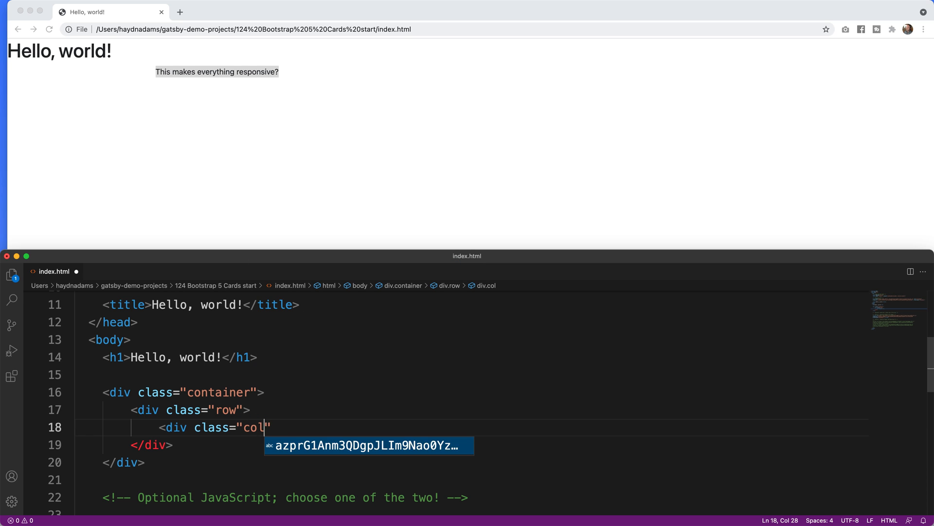
type("-4")
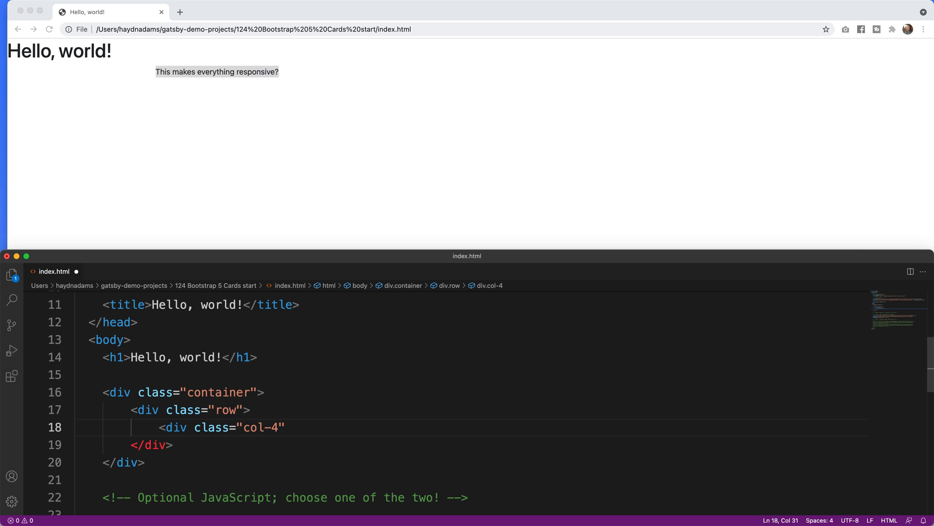
type("Te")
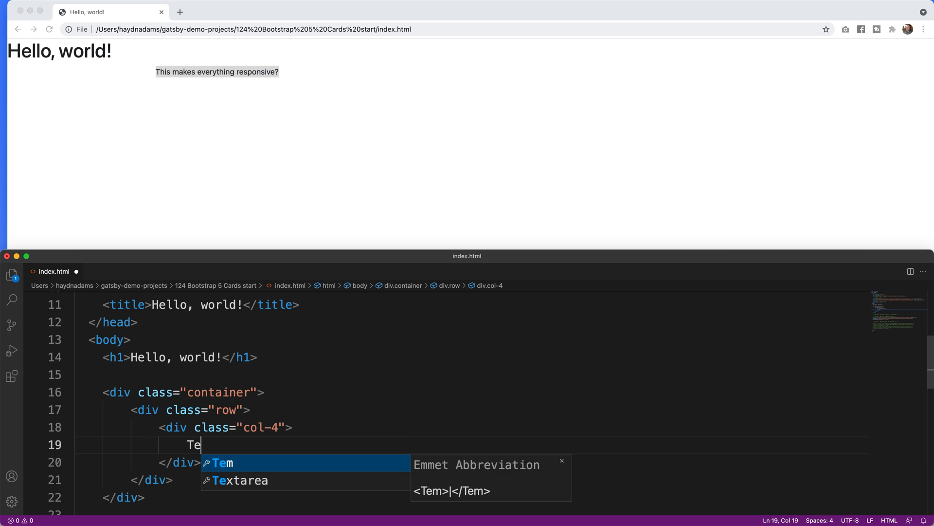
type("st")
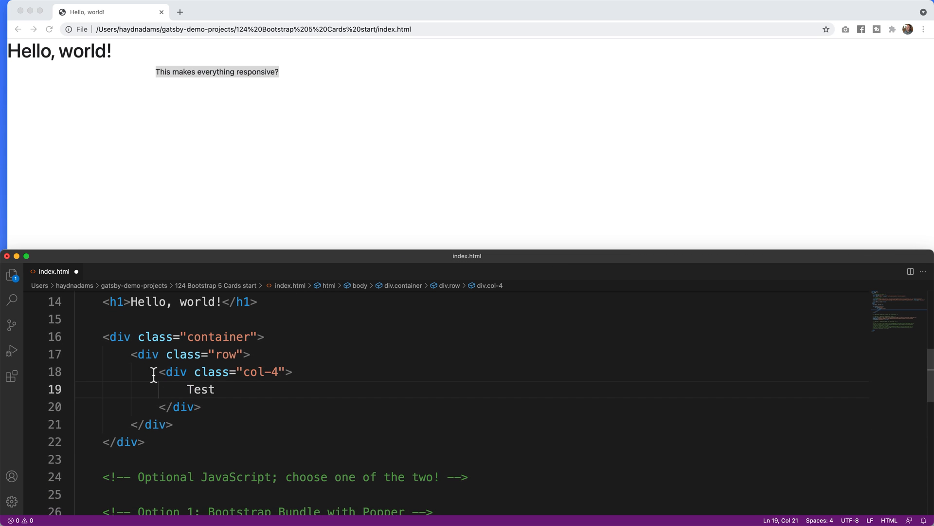
key("Enter")
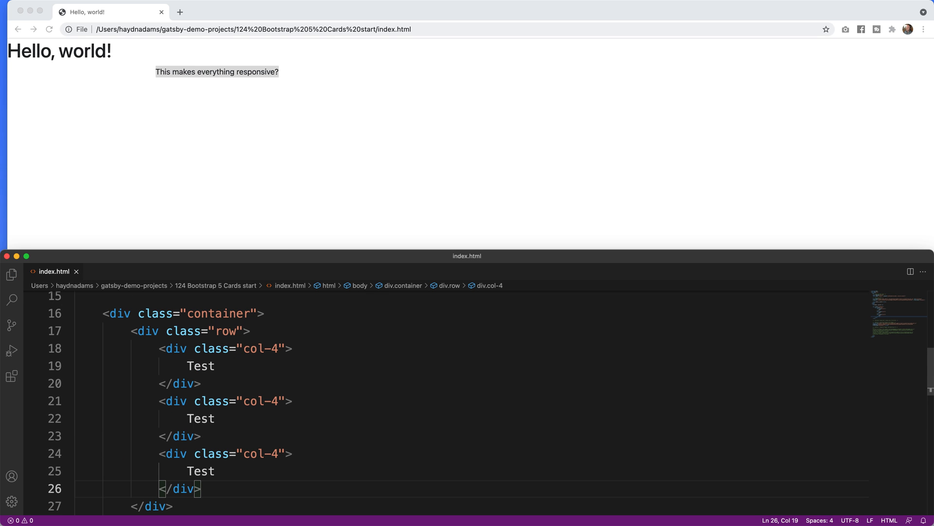
Step: Reload index.html in Chrome to view the three Test columns in one row
left_click(48, 29)
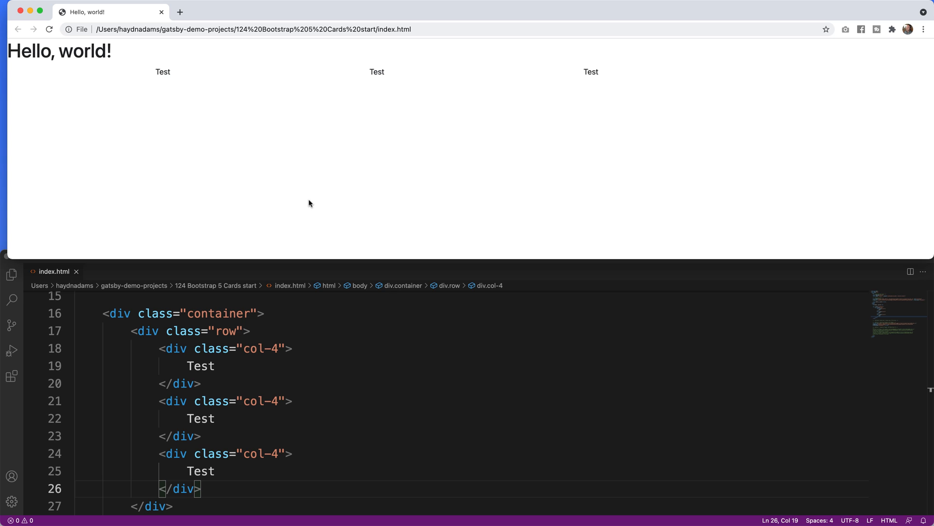
mouse_move(314, 201)
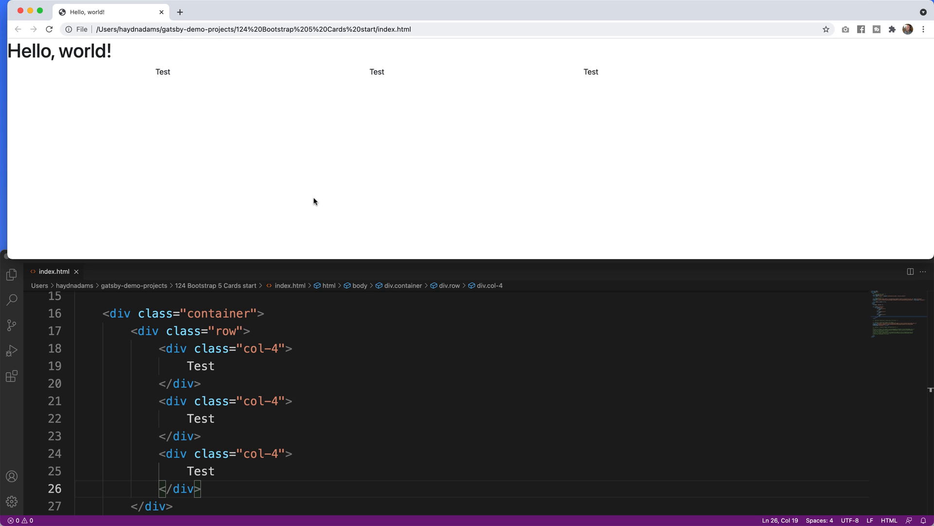
mouse_move(325, 70)
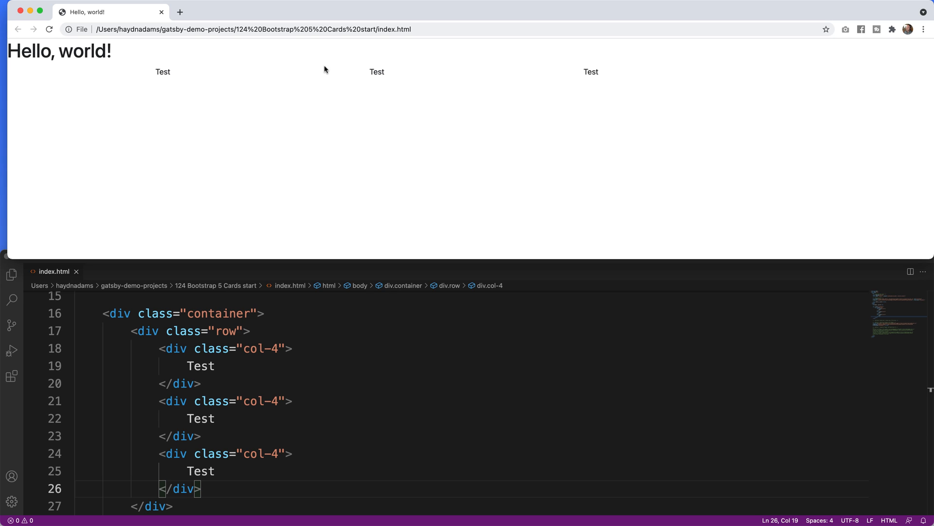
mouse_move(342, 64)
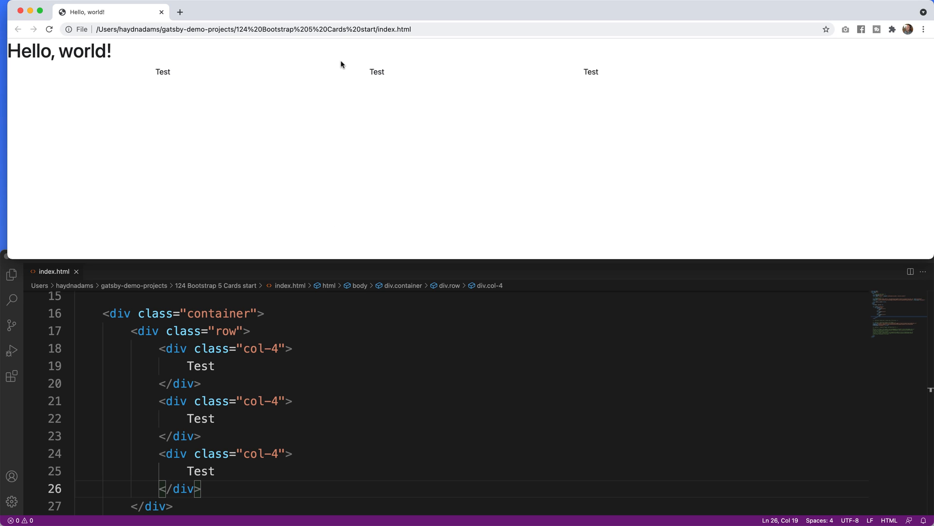
mouse_move(147, 155)
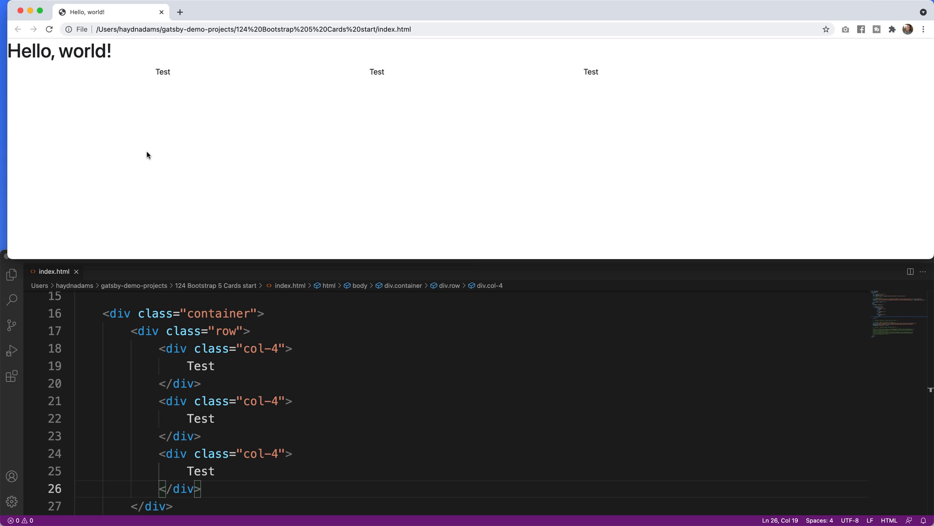
mouse_move(406, 78)
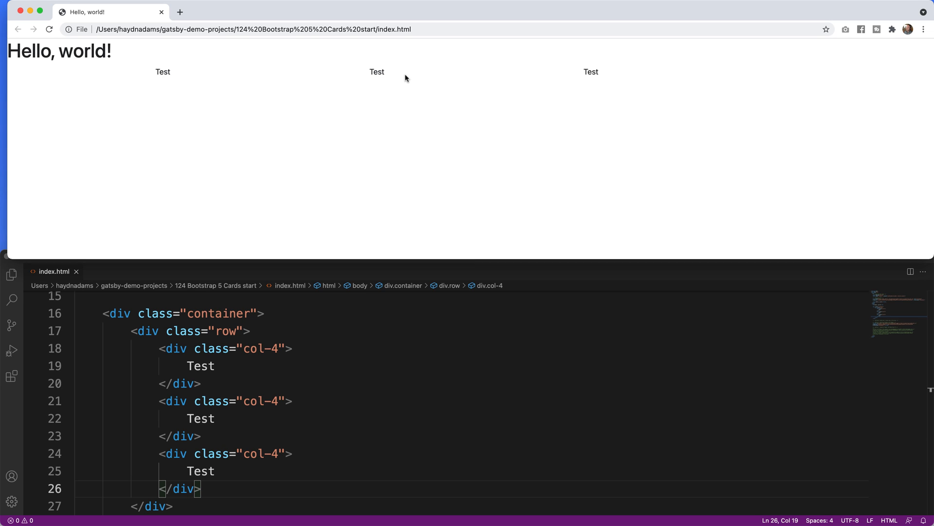
mouse_move(414, 118)
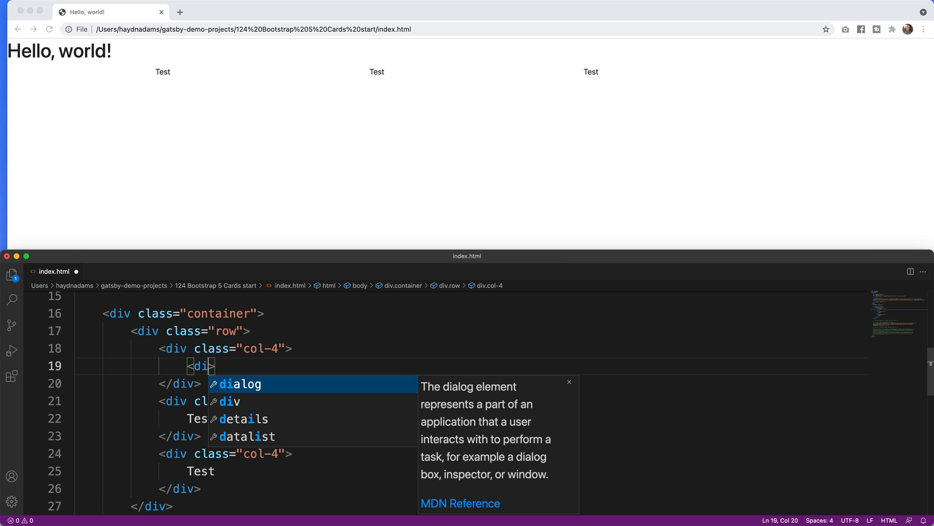
Step: Replace the first column's Test with a div of class 'card'
key("backspace")
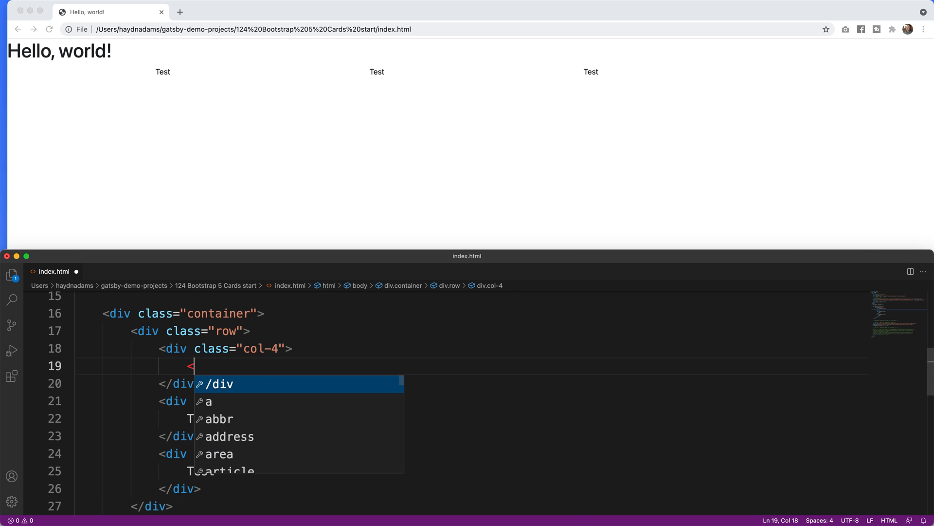
type("div")
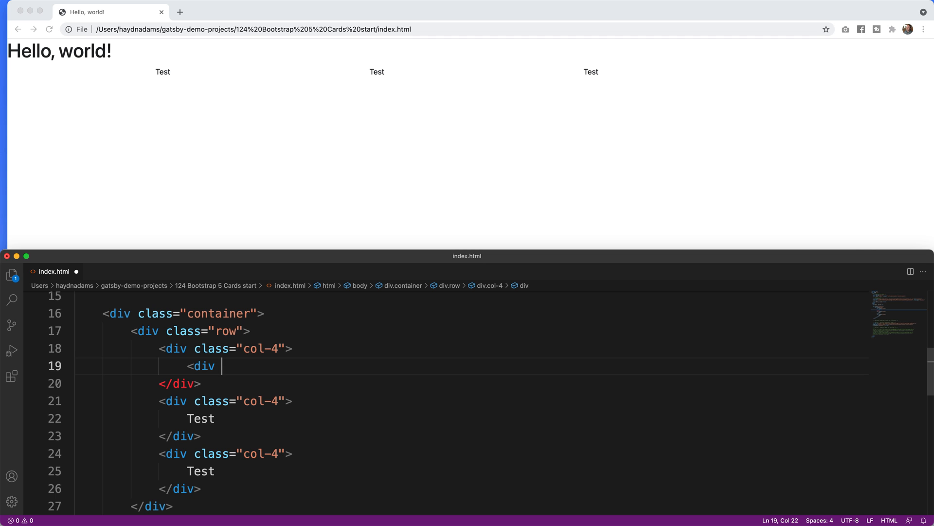
type("class=\"\"")
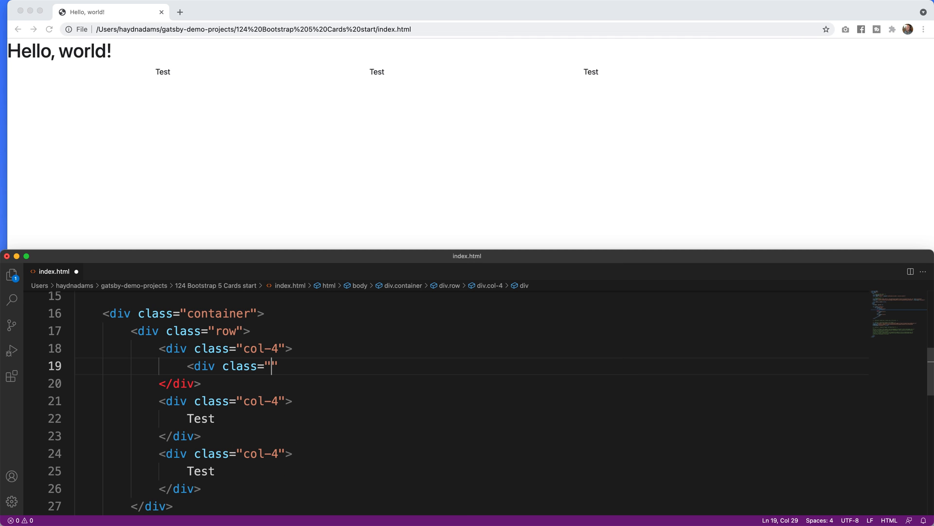
type("card")
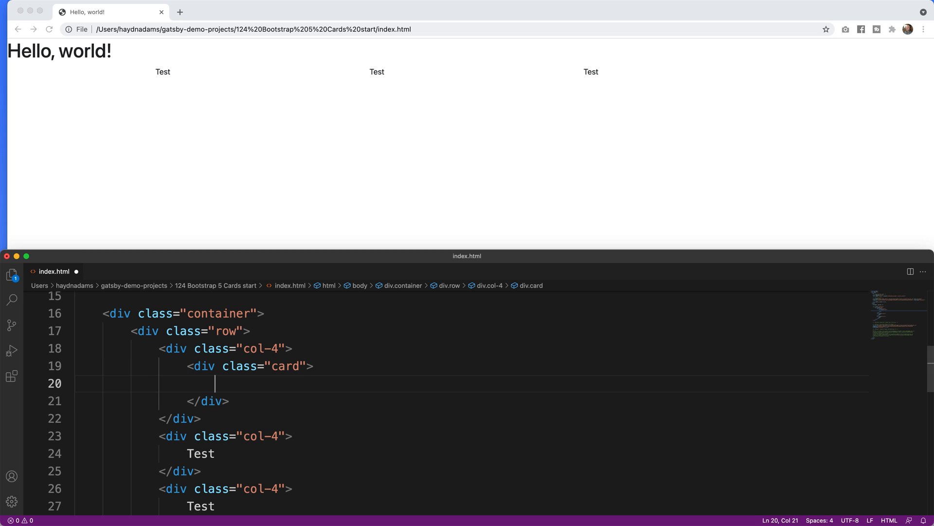
Step: Add an images/europe.jpg img with alt 'A Street in Europe' and class card-img-top
type("<img src=\"")
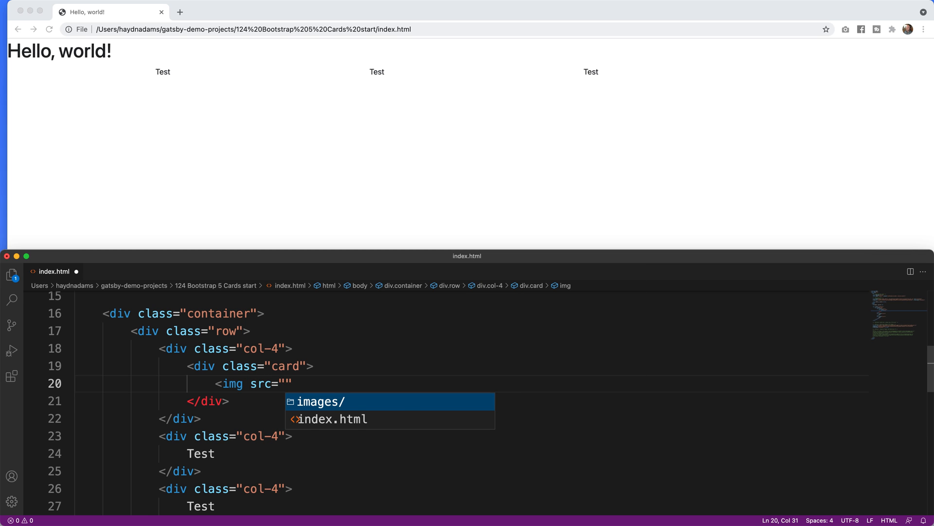
type("images/europe.jpg")
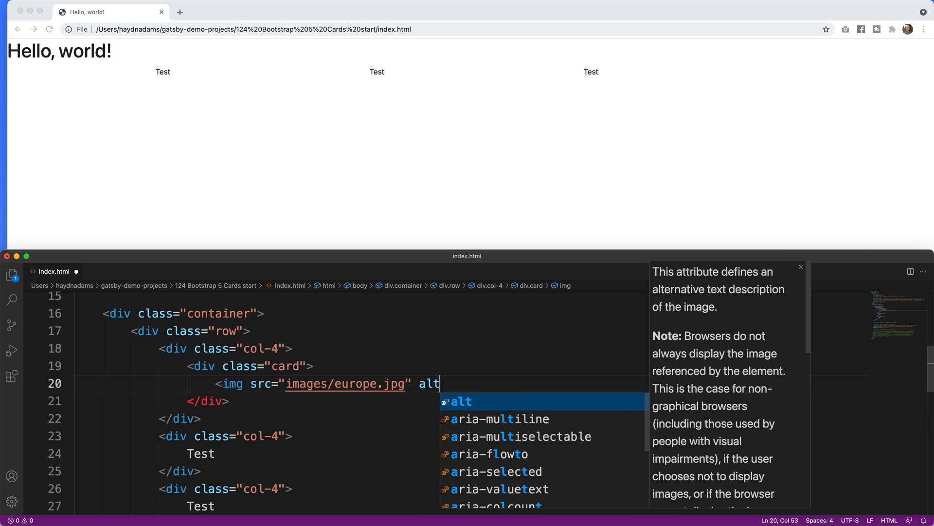
type("=\"A Str")
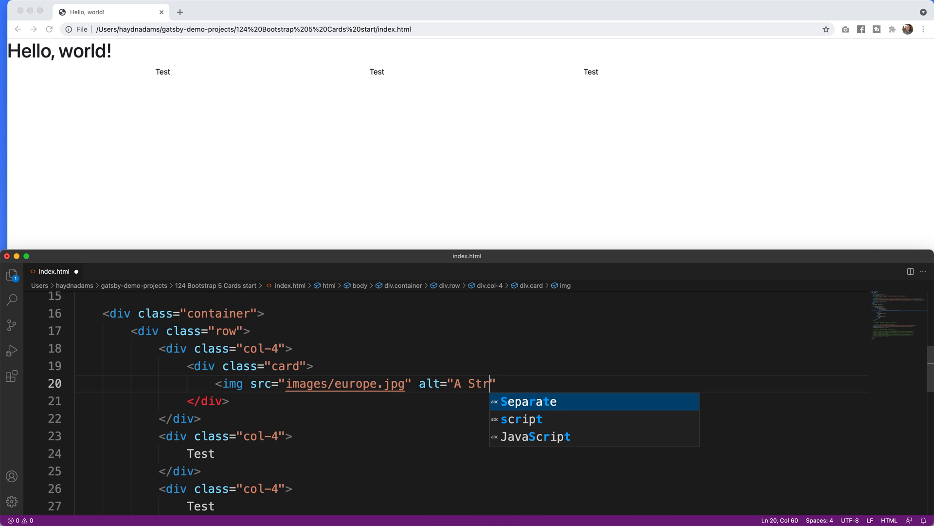
type("eet in Euri")
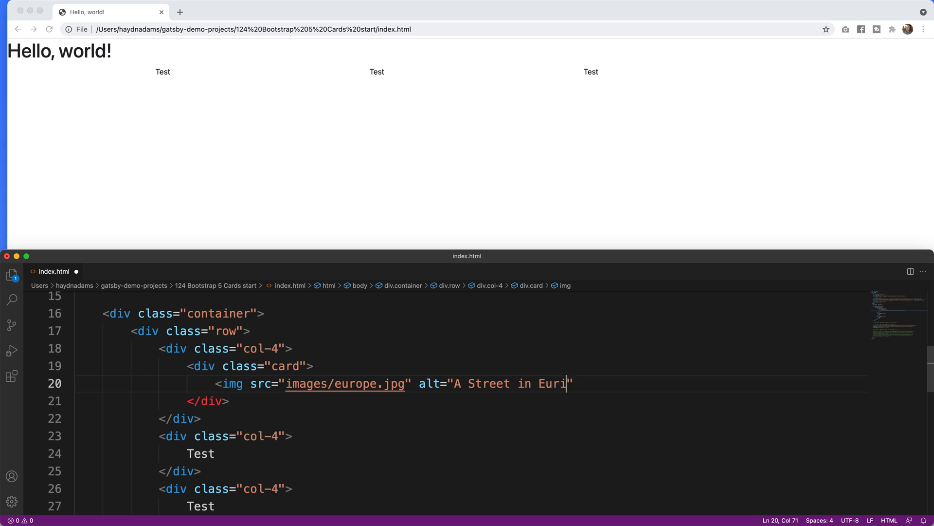
type("ope")
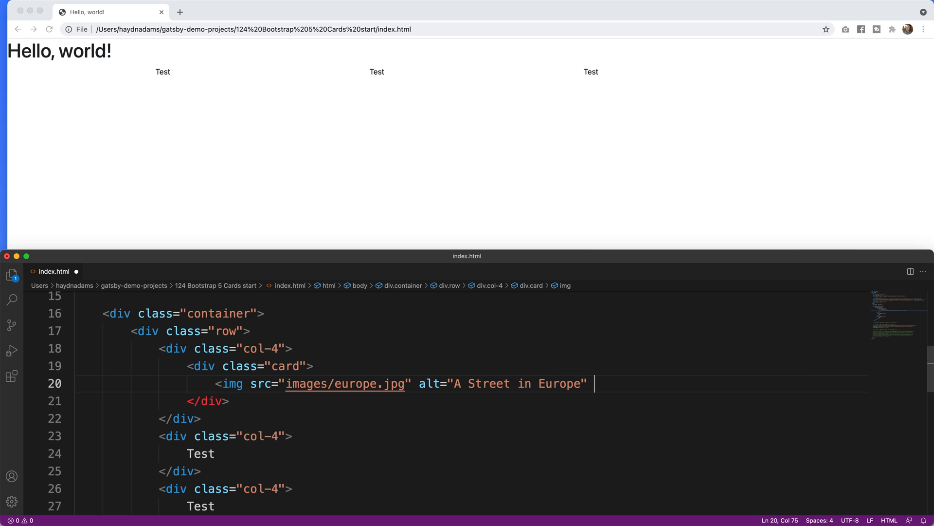
type("class=\"c\"")
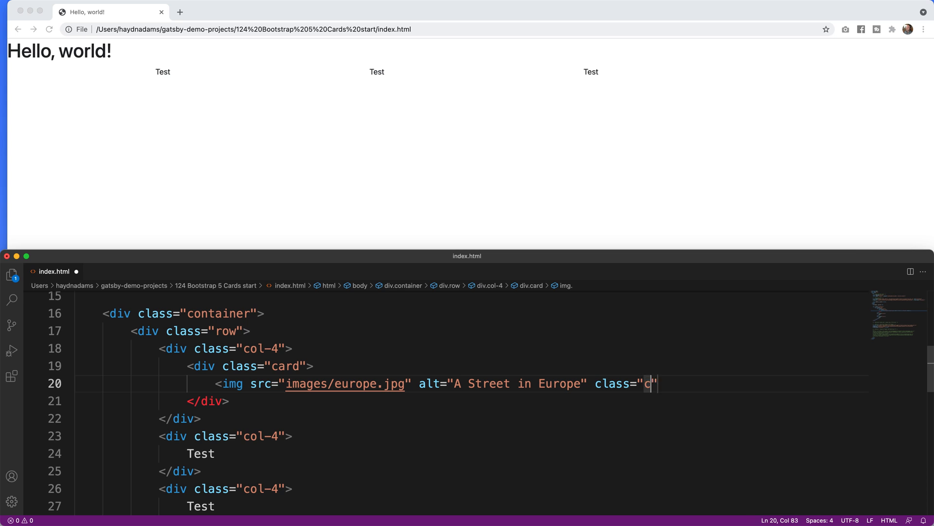
type("ard-img-")
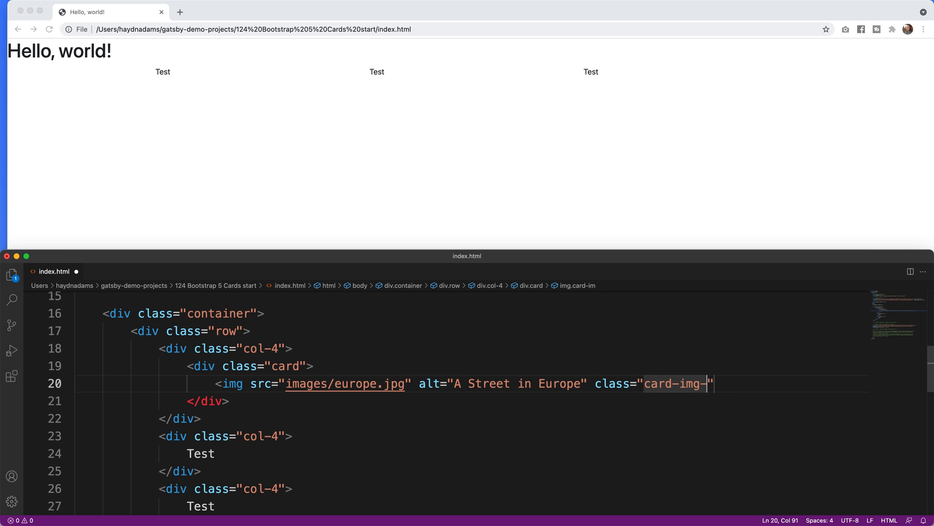
type("top")
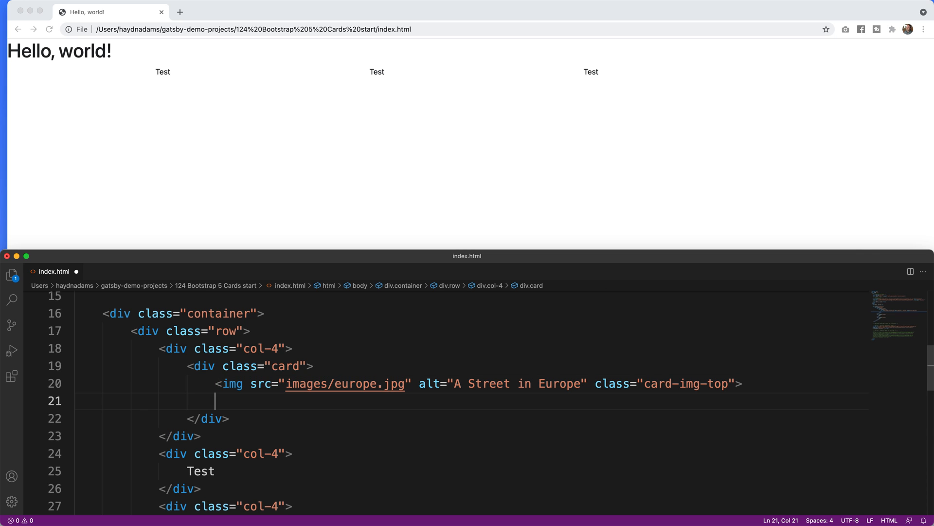
Step: Add a card-body div with an h5 card-title 'A Street In Europe'
type("<div")
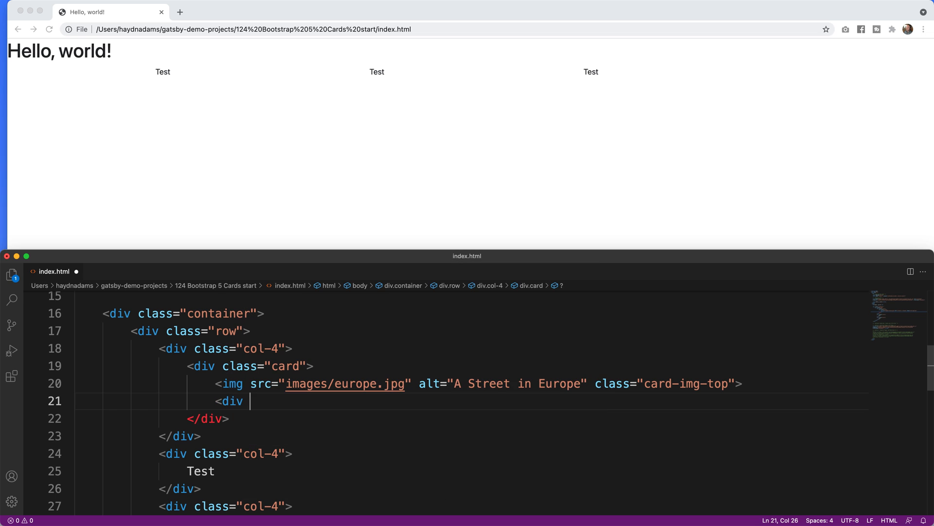
type("class=")
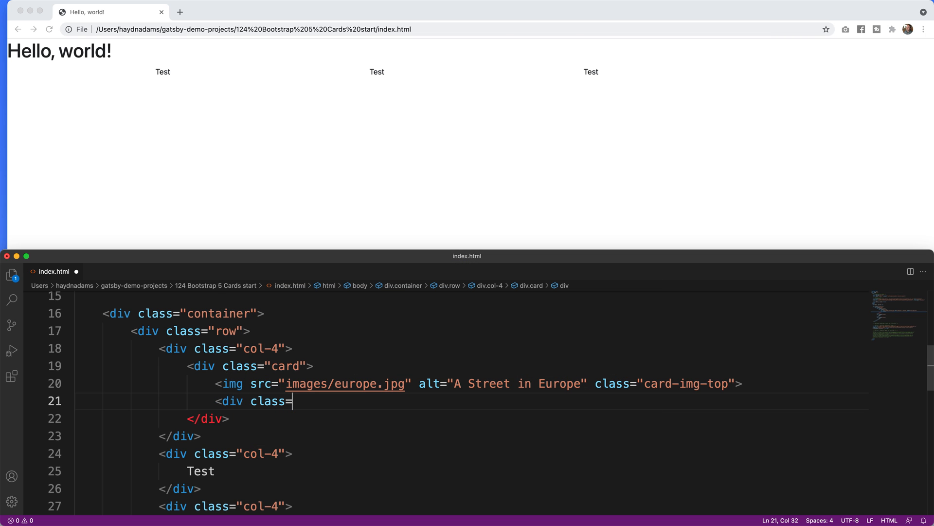
type("\"card-body\">")
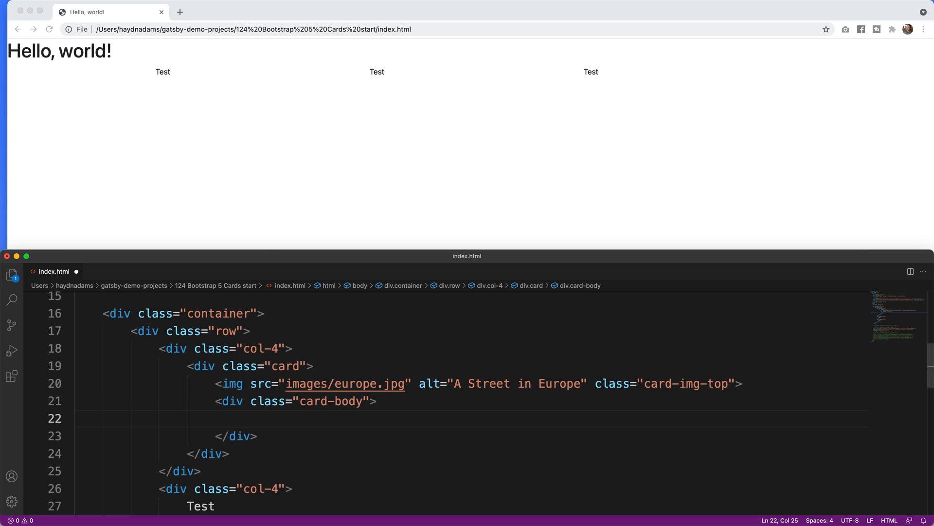
type("<h5 class=")
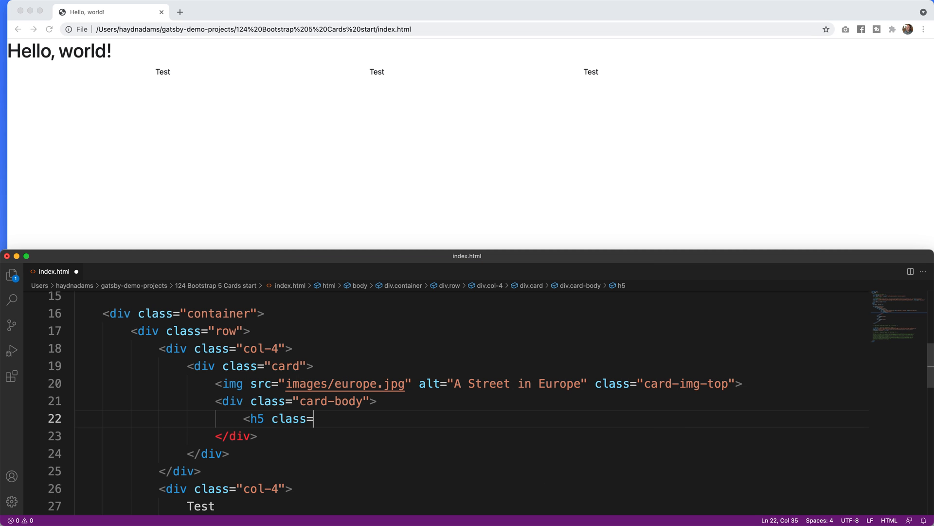
type("\"card-\"")
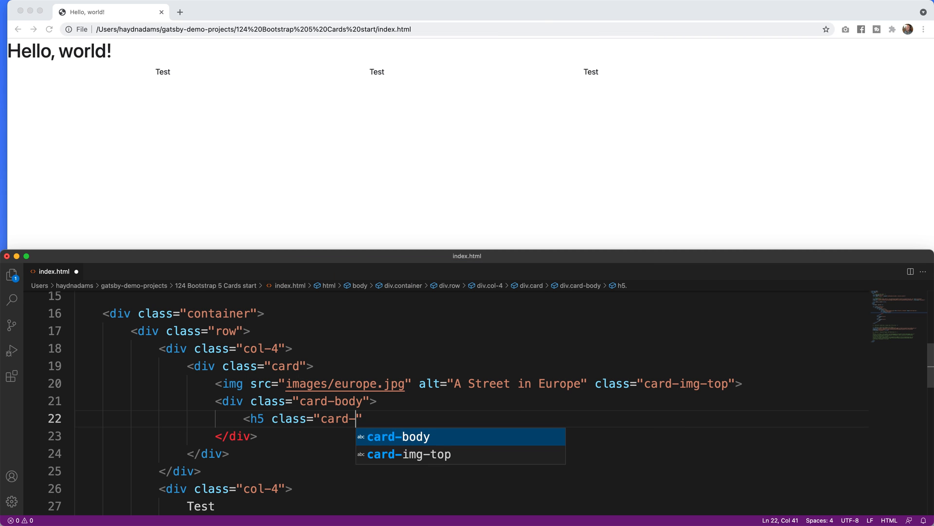
type("title\"></h5>")
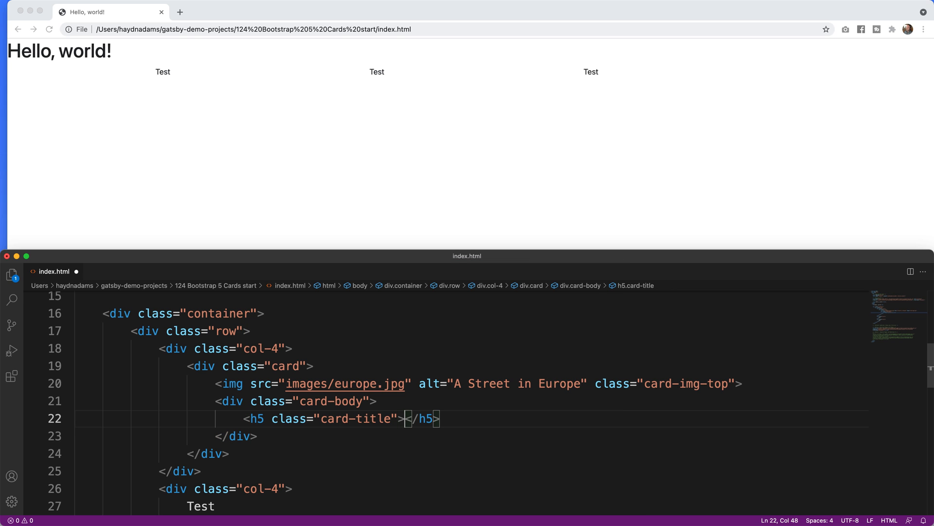
type("A")
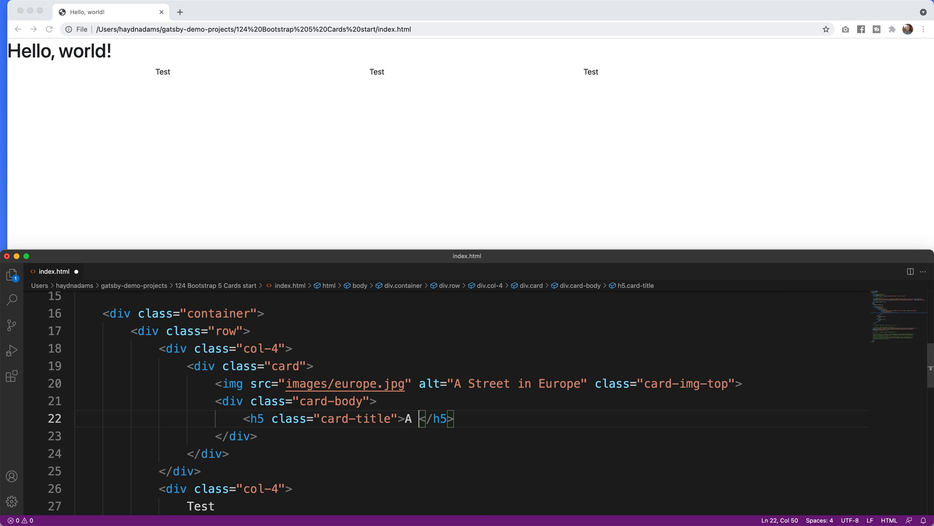
type("Street In Euro")
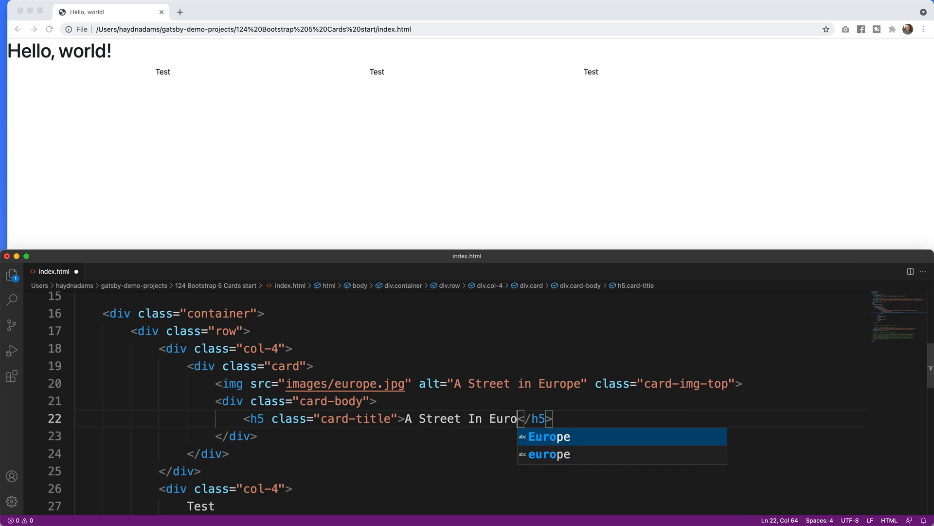
type("pe")
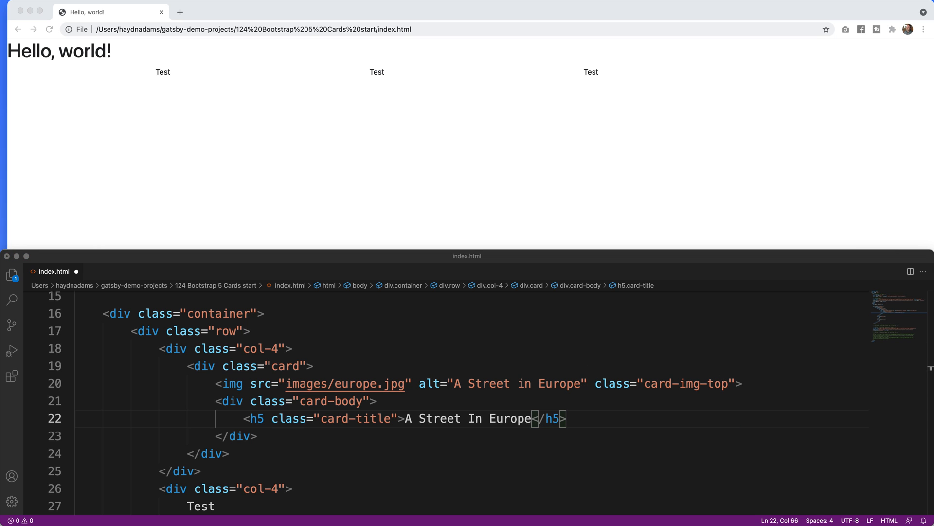
mouse_move(739, 437)
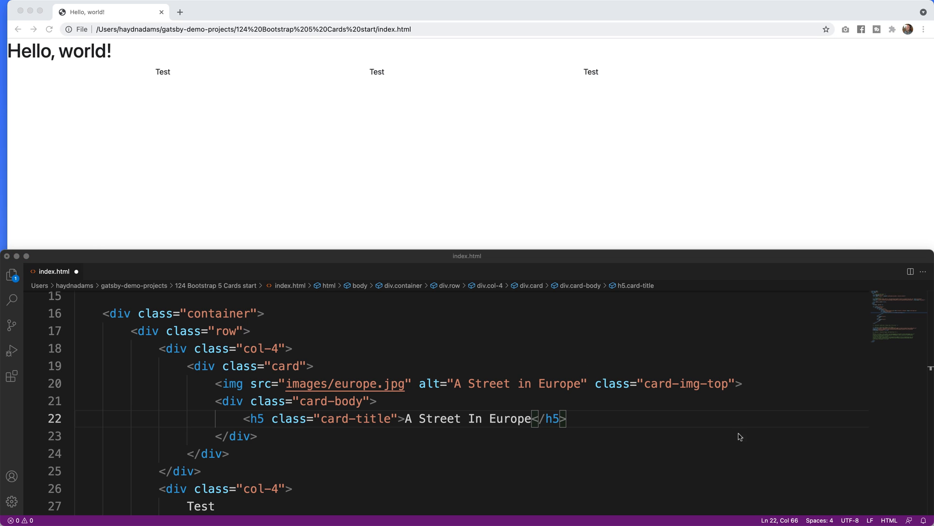
Step: Start a p element with class card-text below the title
key("enter")
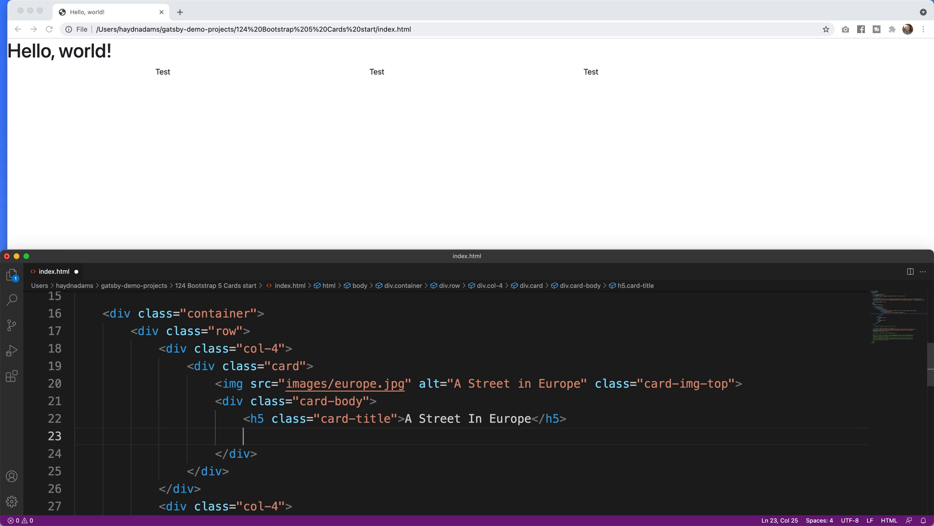
type("<")
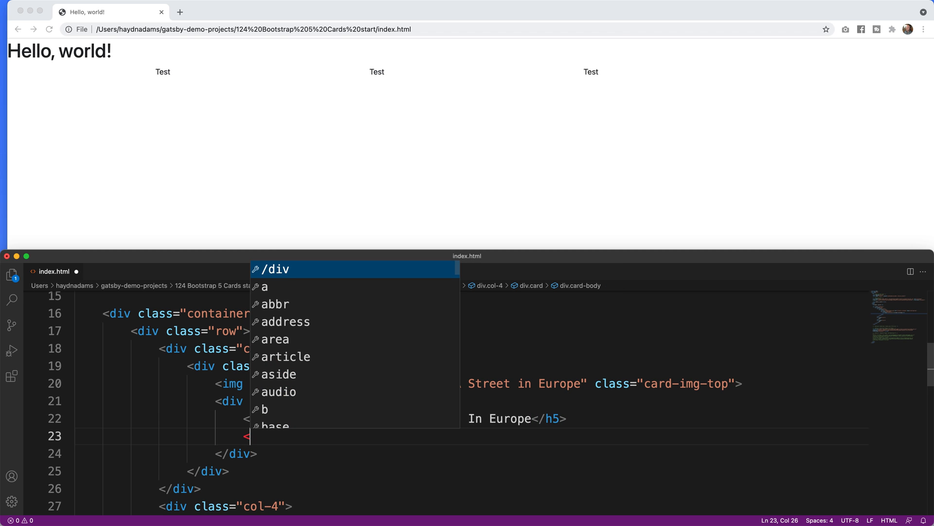
type("p class=\"")
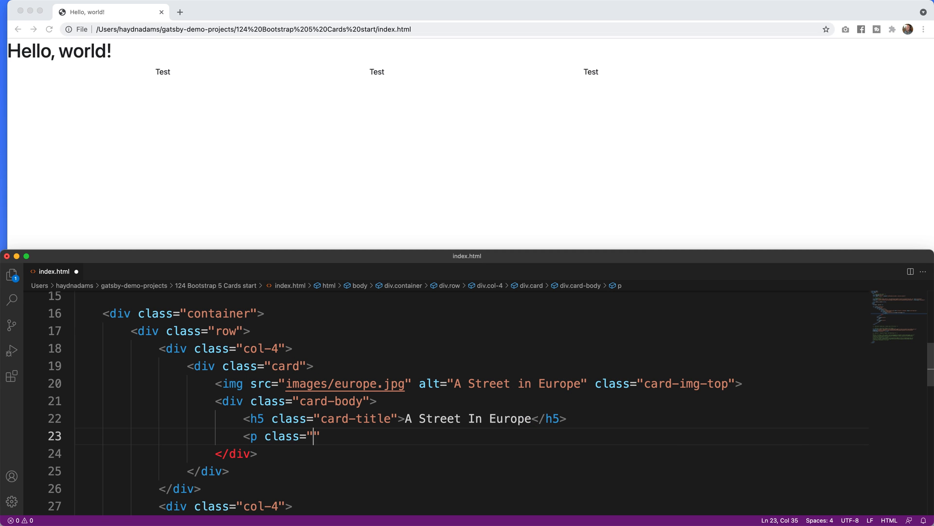
type("card-text")
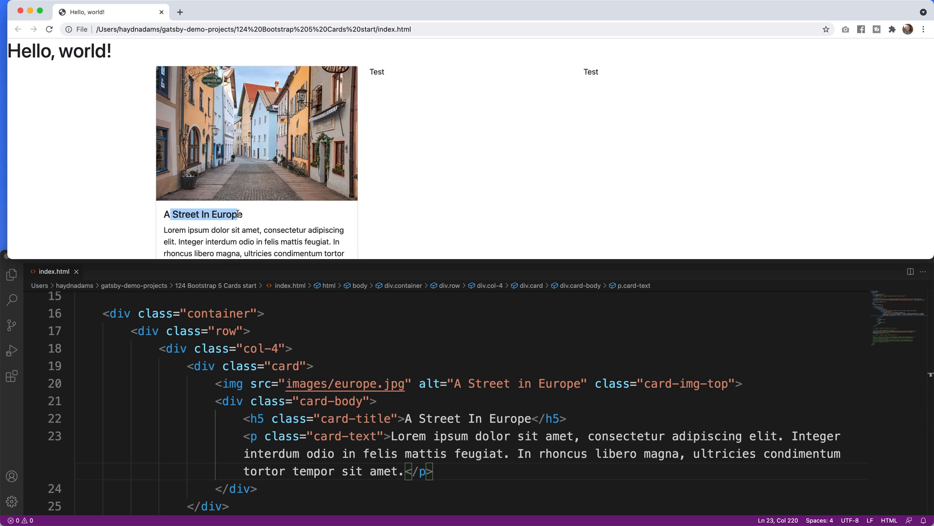
mouse_move(355, 188)
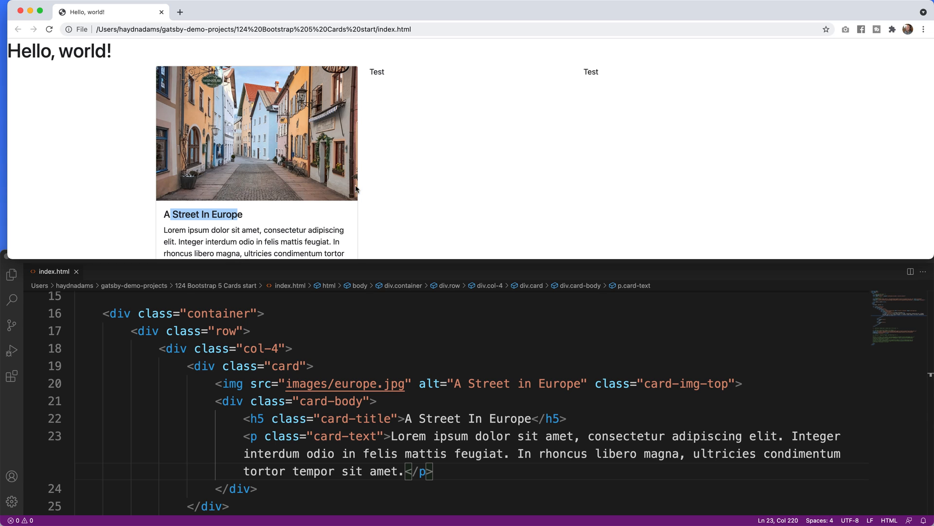
mouse_move(181, 75)
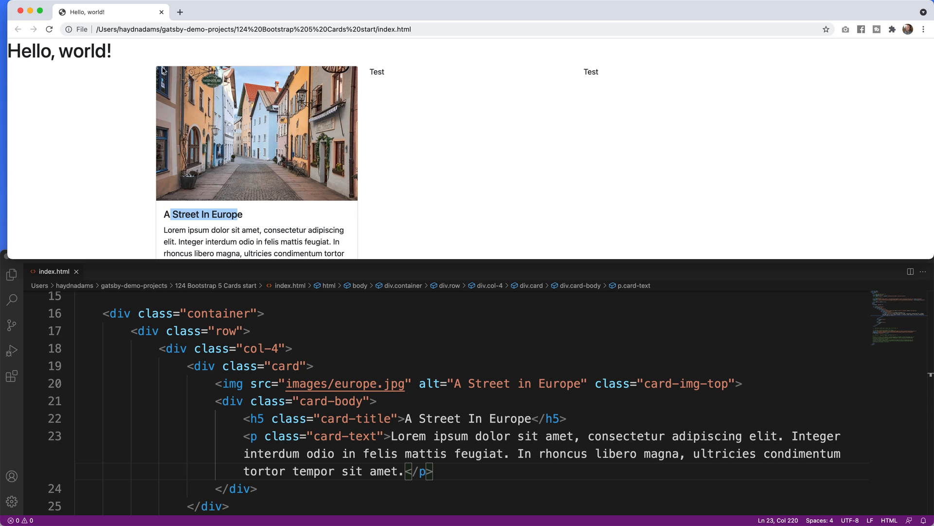
mouse_move(325, 67)
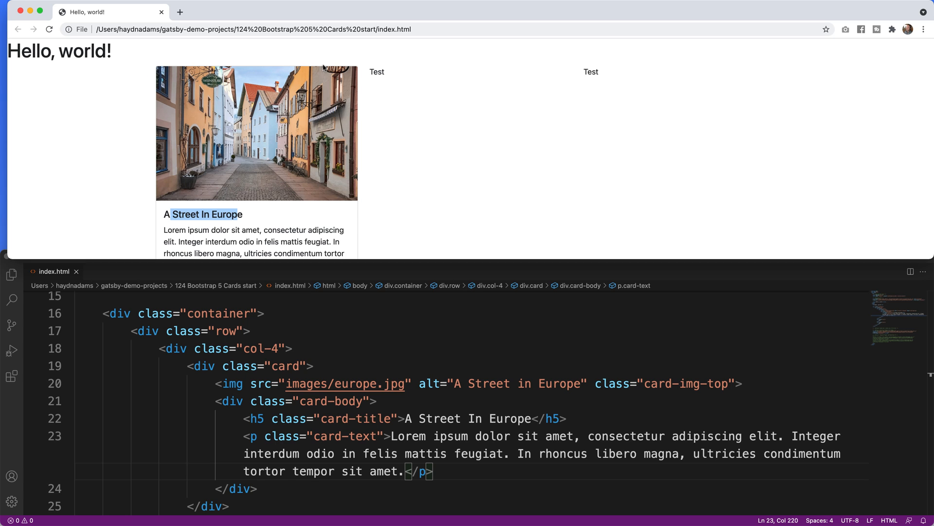
mouse_move(347, 76)
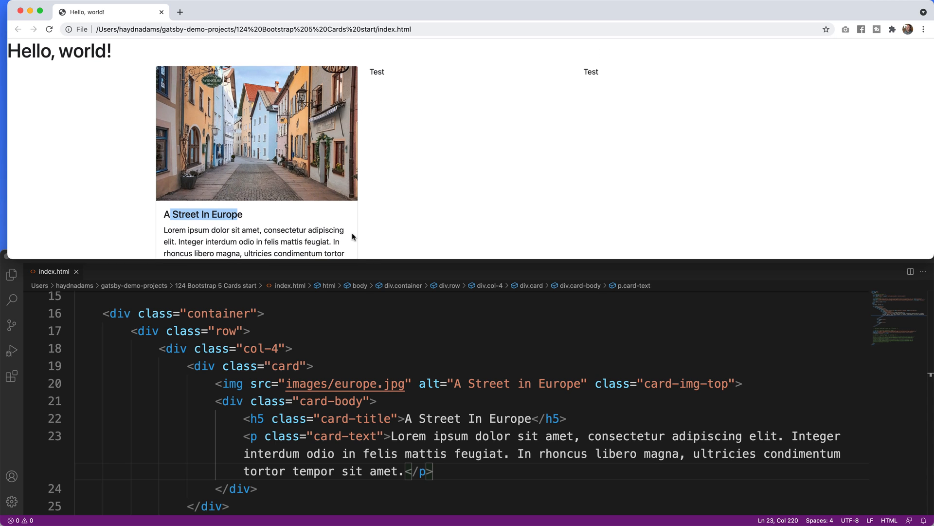
Step: Scroll the reloaded Chrome page to view the first card's photo, title and text
scroll("down", 3)
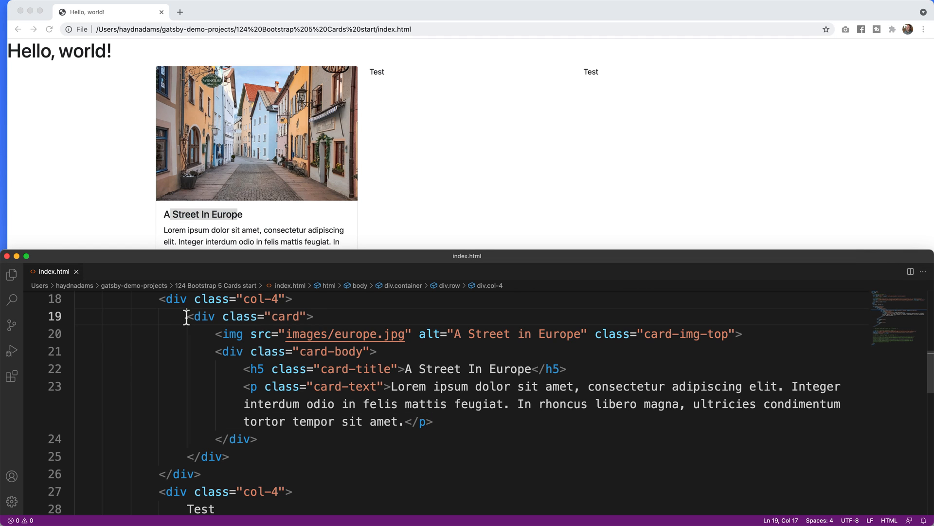
Step: Duplicate the card and change its image to london.jpg, alt and title to 'London'
left_click_drag(186, 316, 228, 345)
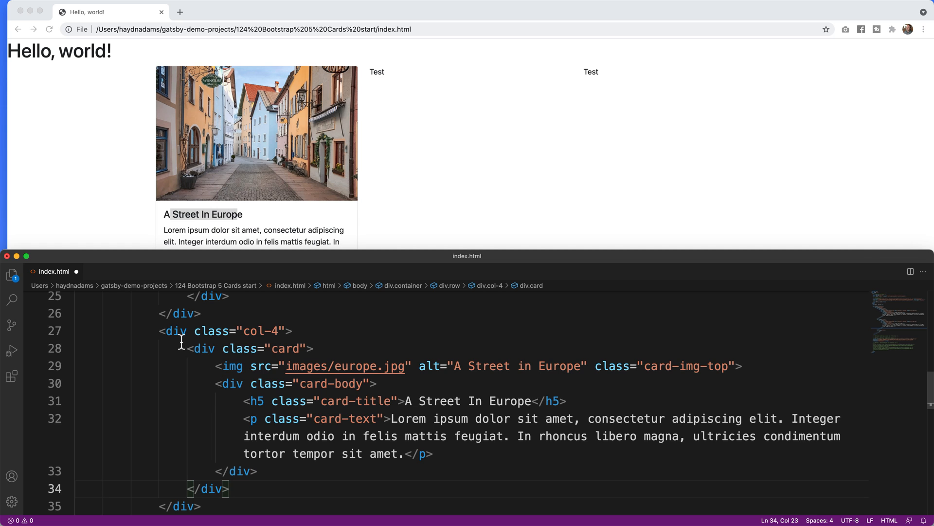
mouse_move(219, 473)
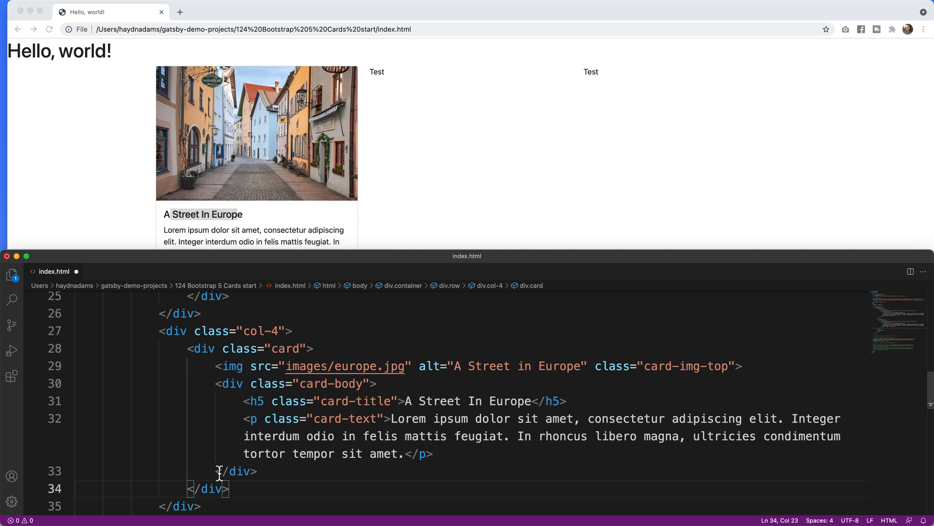
double_click(368, 366)
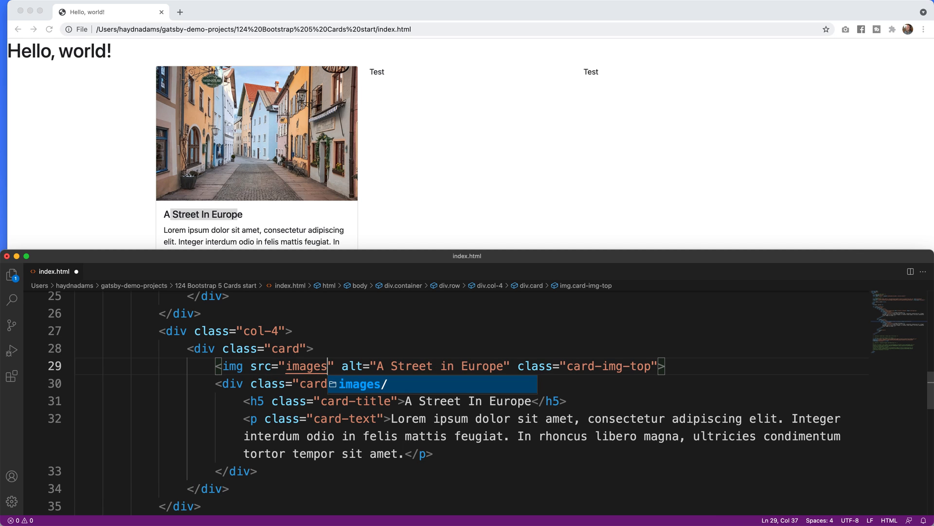
type("/london.jpg")
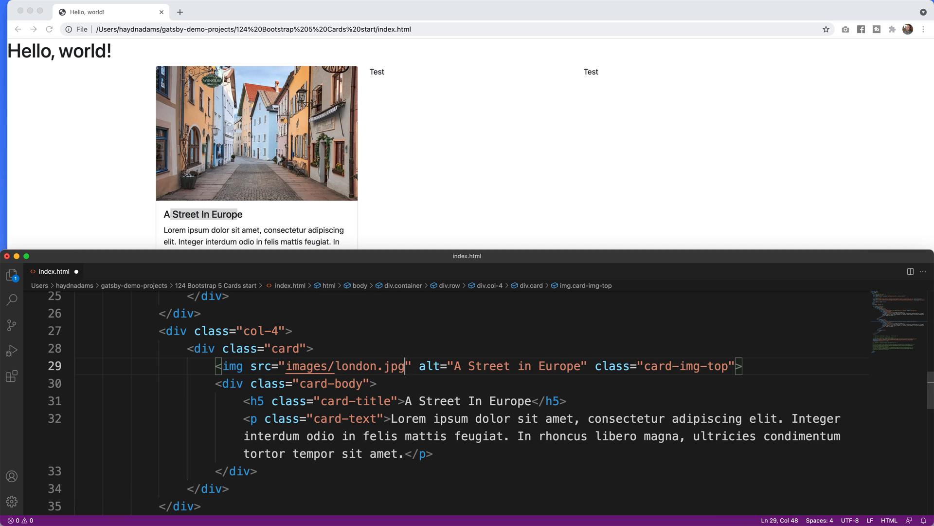
double_click(560, 366)
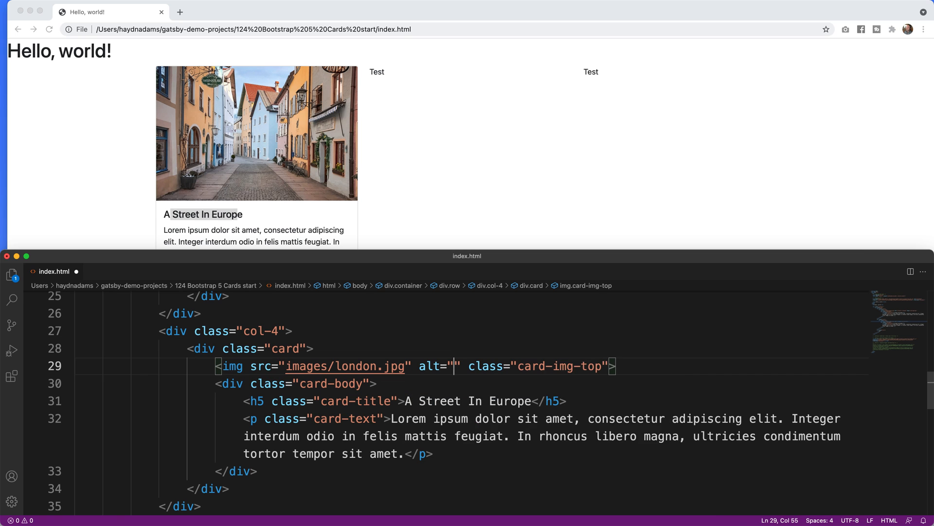
type("London")
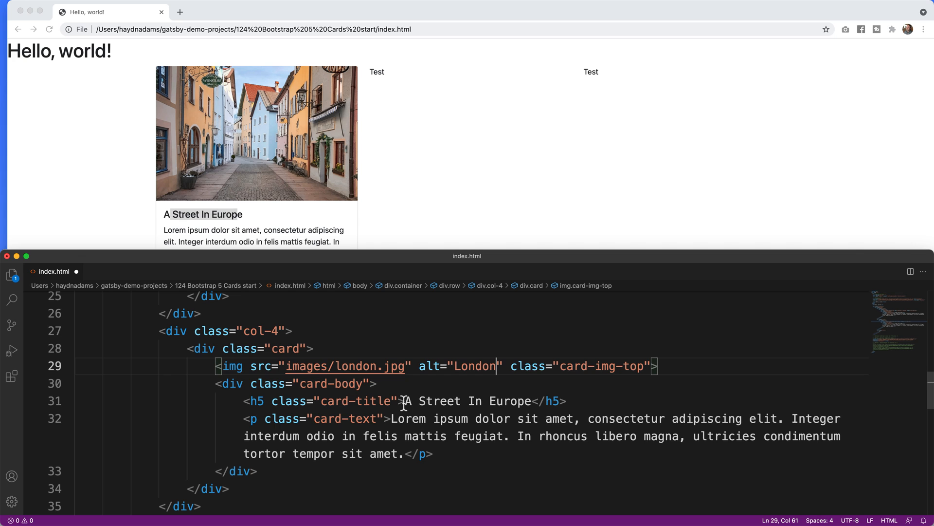
left_click_drag(403, 400, 533, 400)
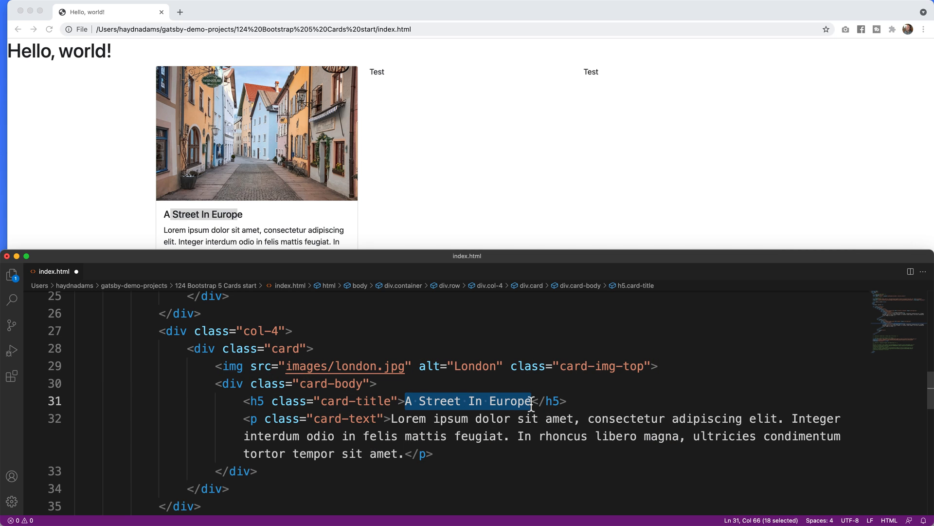
type("London")
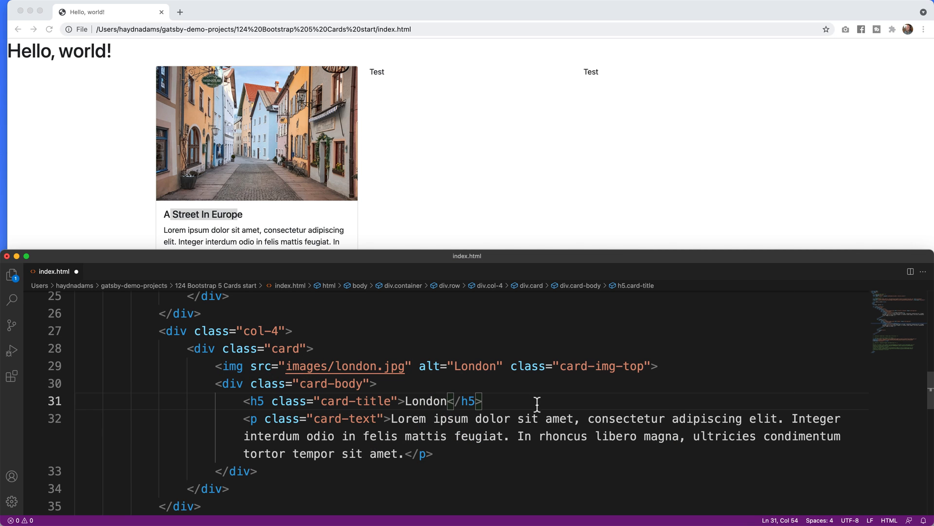
left_click(517, 428)
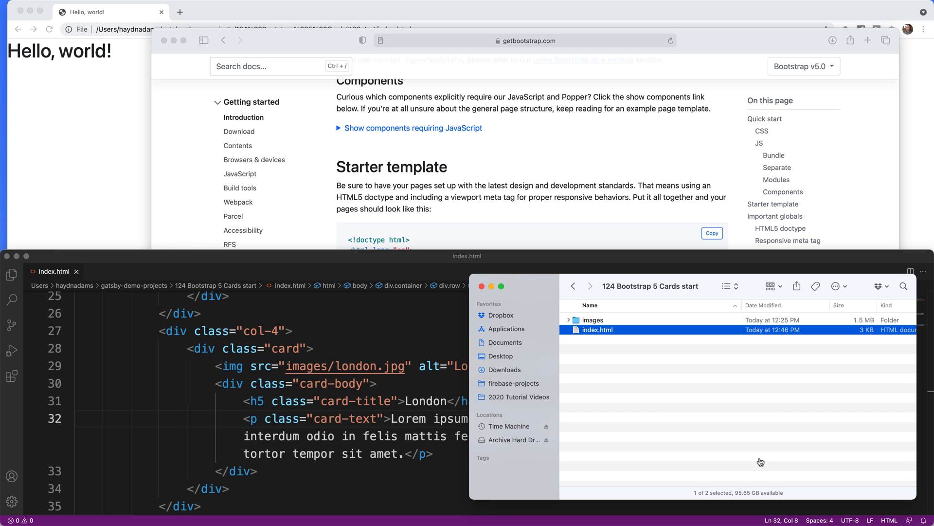
mouse_move(599, 321)
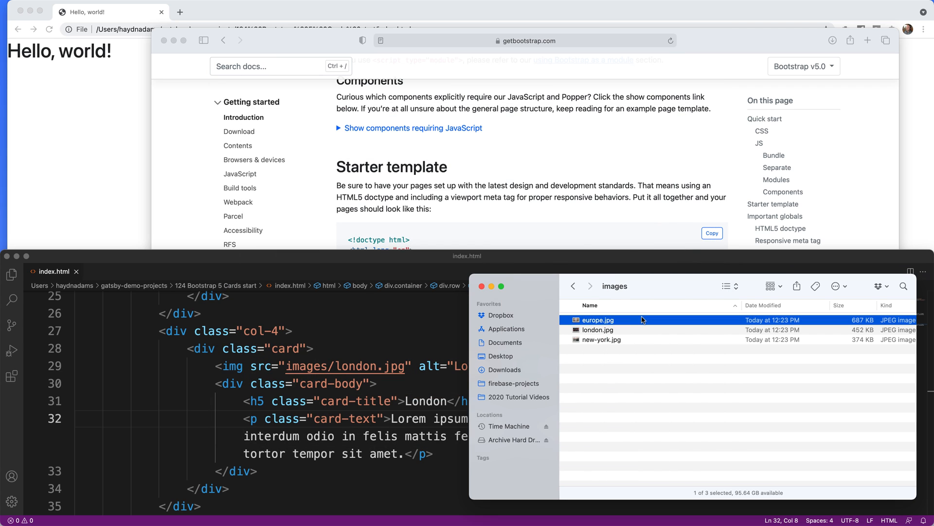
Step: Open europe.jpg from the project's images folder in Photoshop
right_click(596, 321)
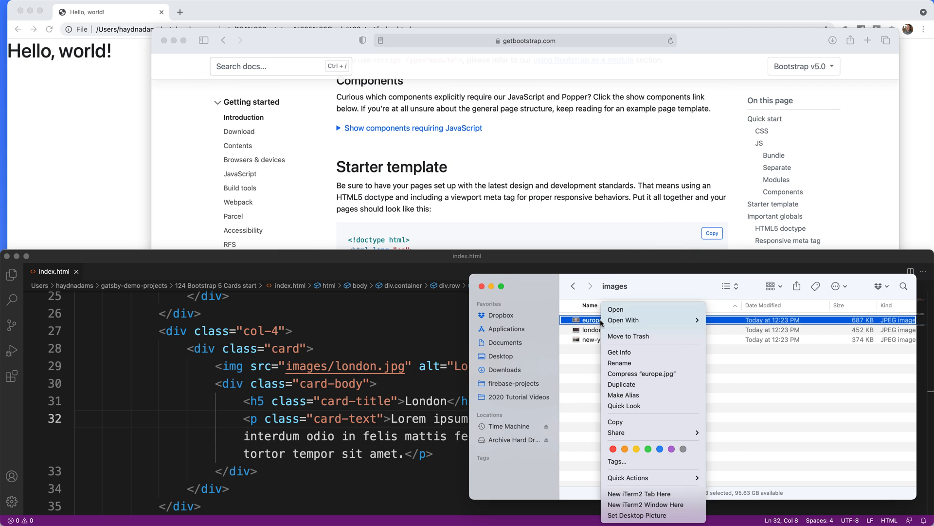
left_click(743, 350)
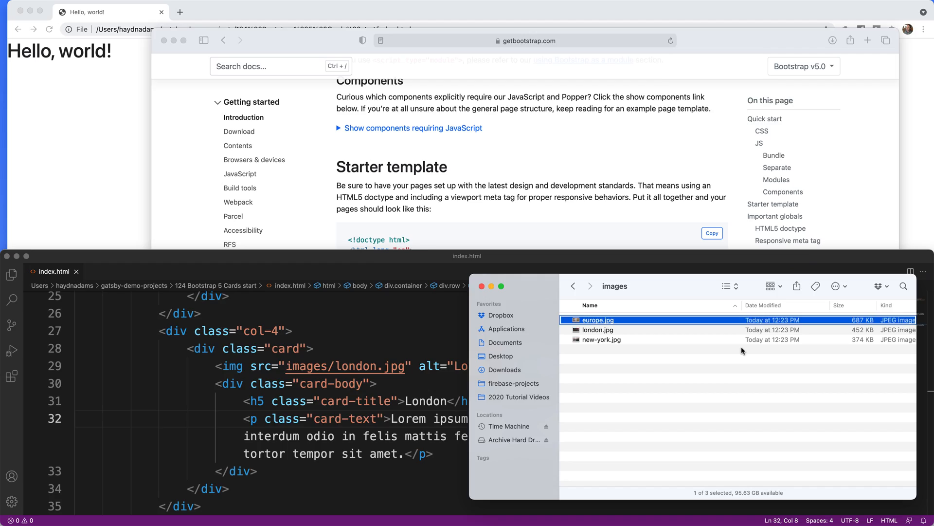
double_click(597, 321)
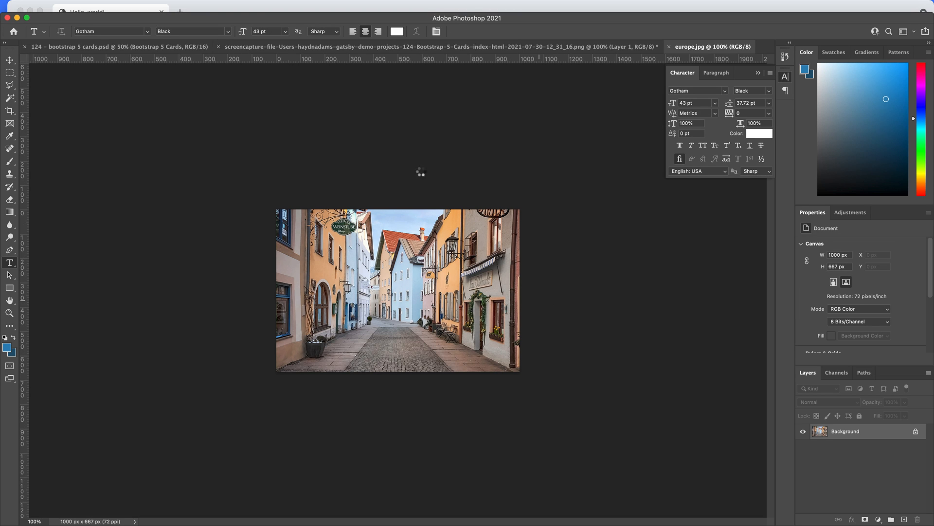
left_click(10, 110)
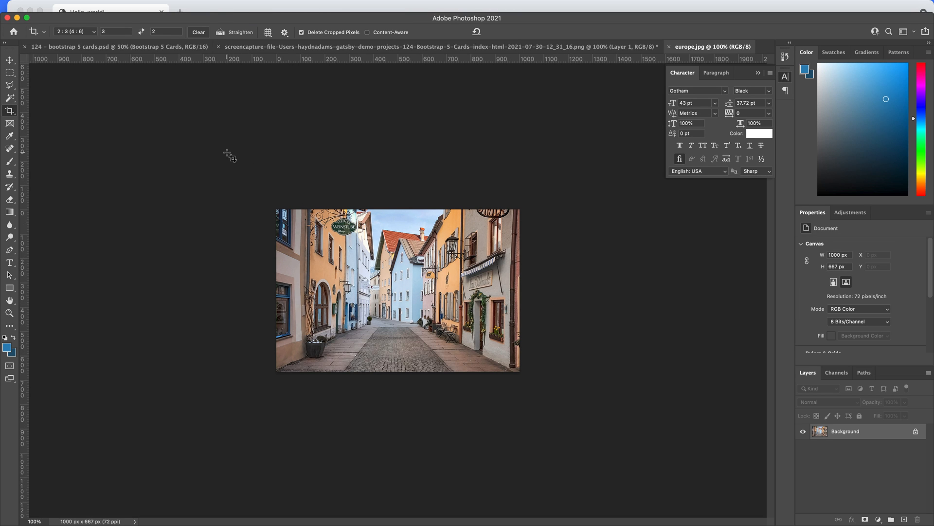
left_click(75, 32)
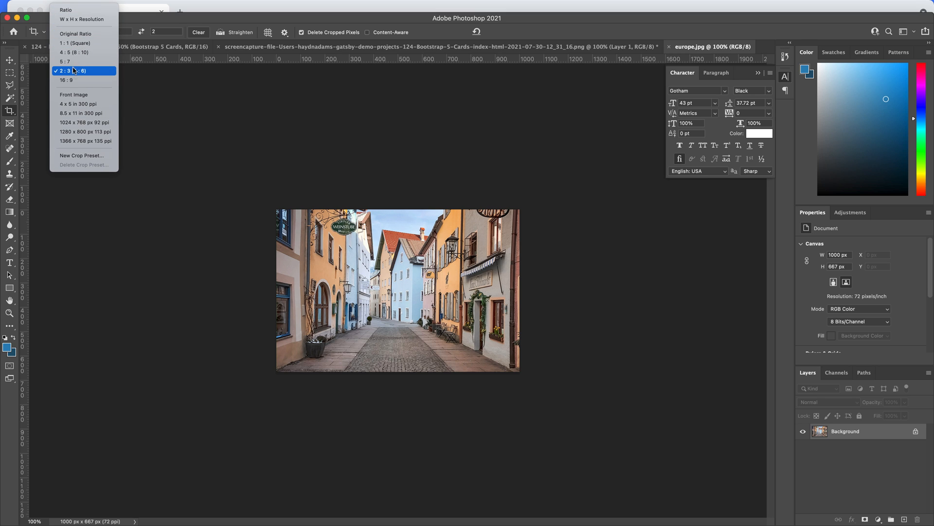
mouse_move(74, 72)
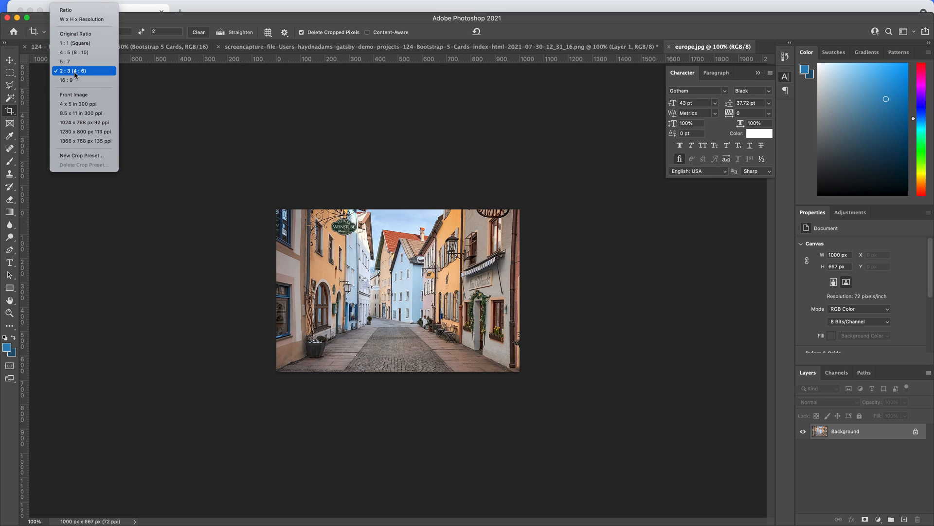
left_click(71, 70)
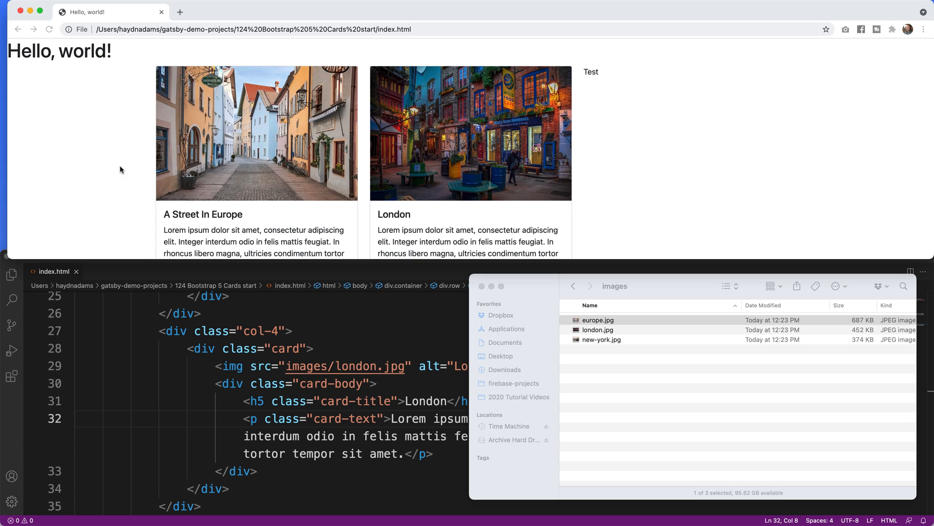
mouse_move(358, 152)
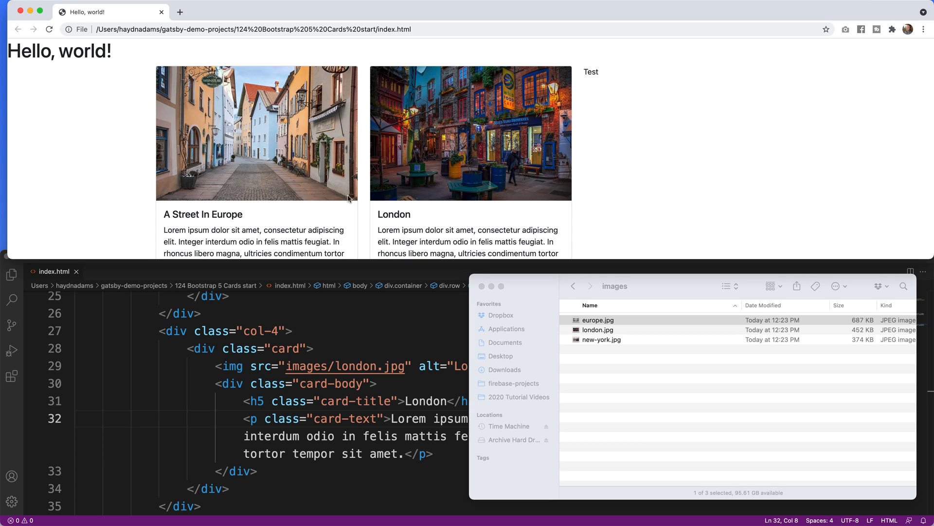
mouse_move(432, 158)
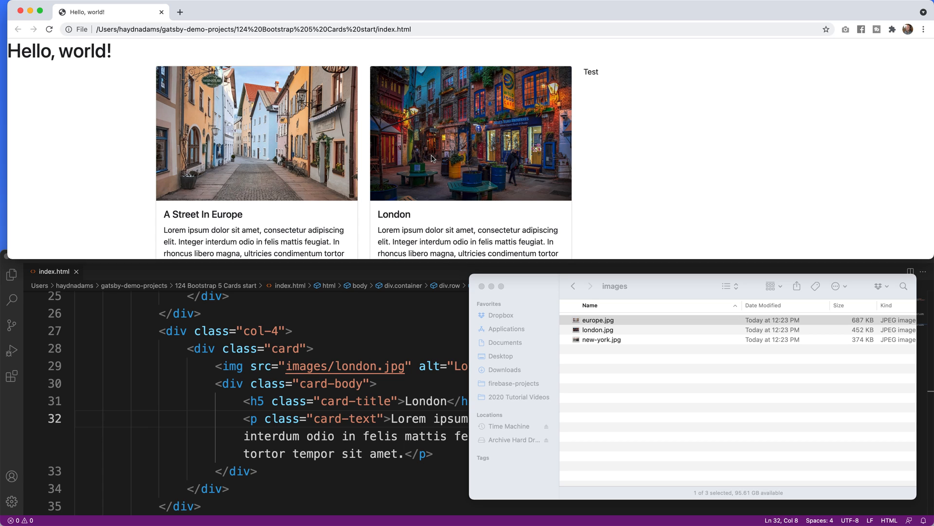
mouse_move(278, 356)
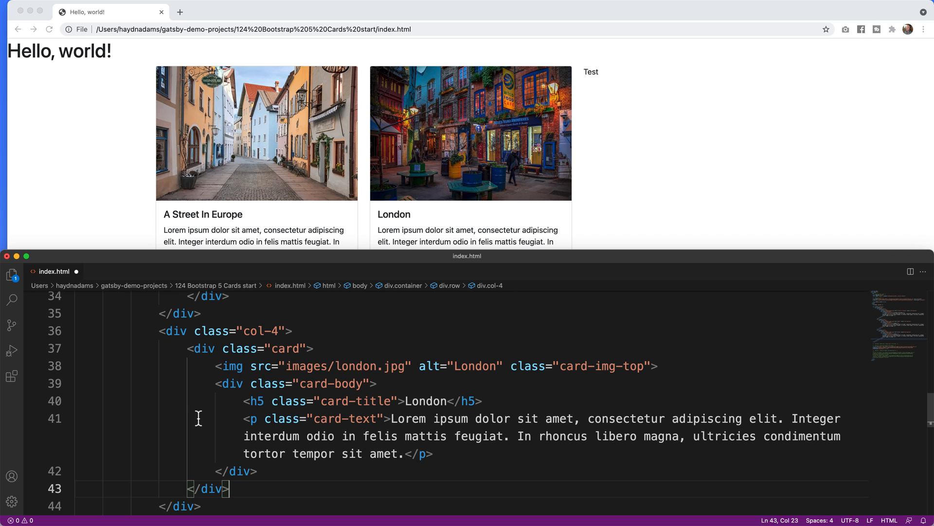
Step: Set the third card's image to images/new-york.jpg with alt text and title New York
double_click(361, 366)
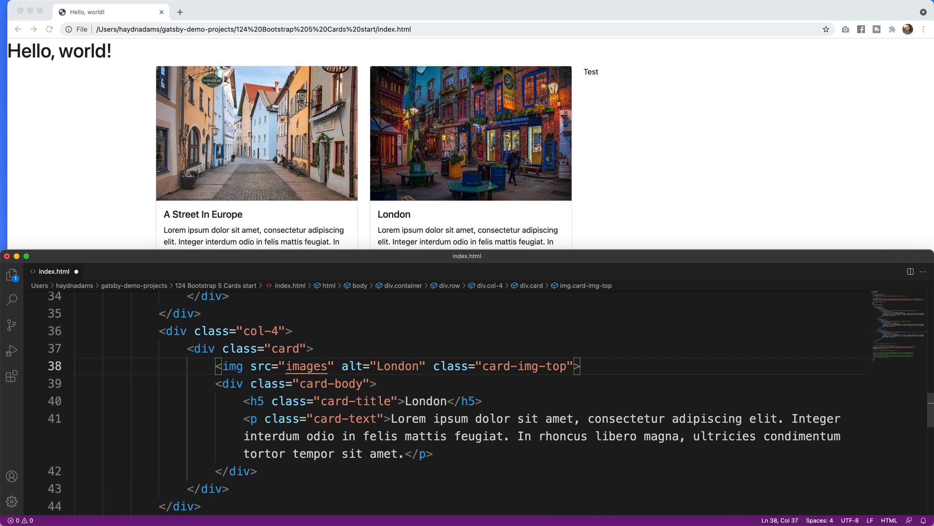
type("/new-york.jpg")
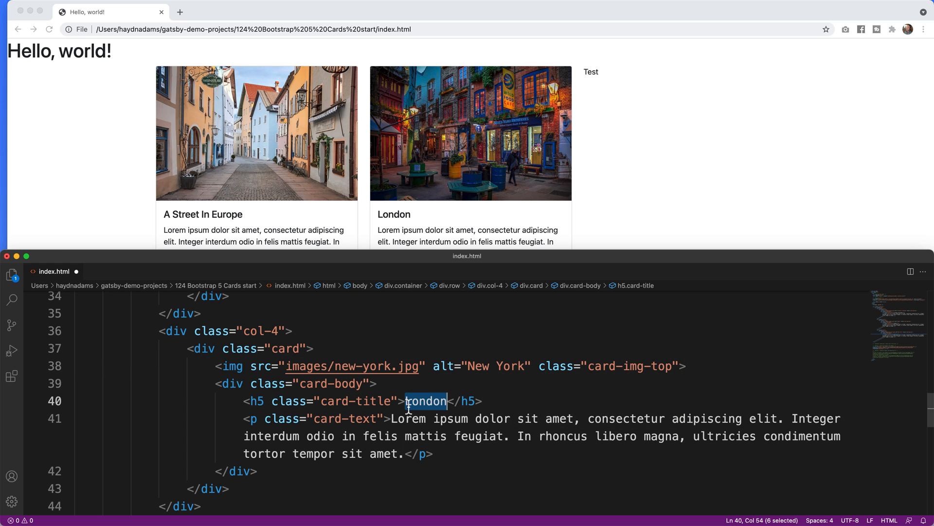
type("New York")
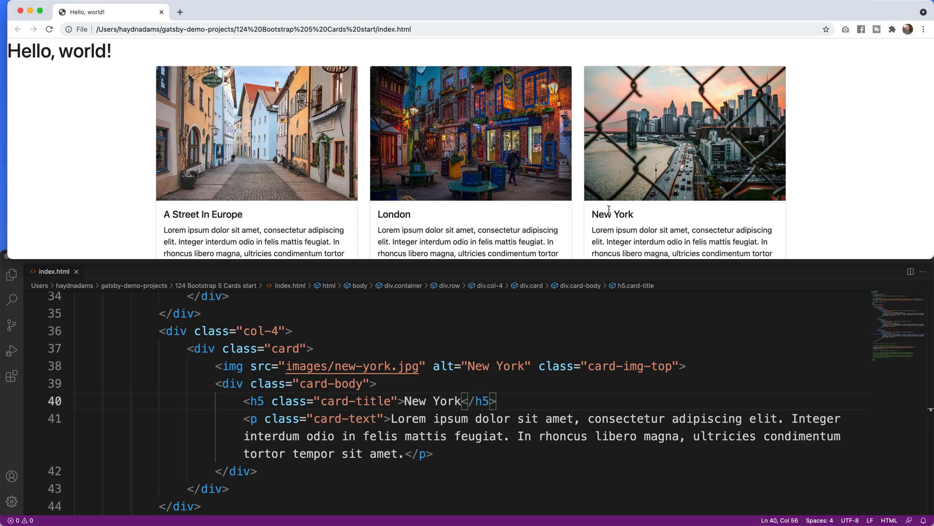
mouse_move(610, 339)
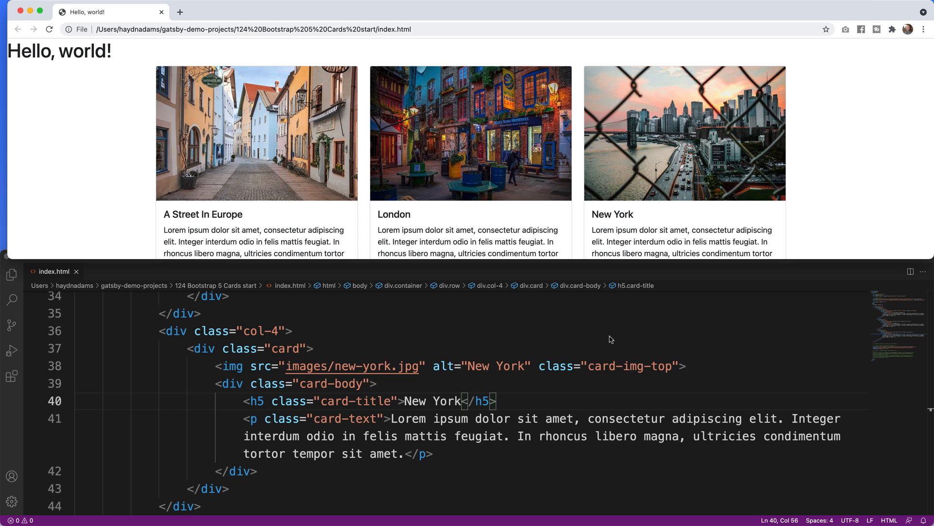
mouse_move(759, 282)
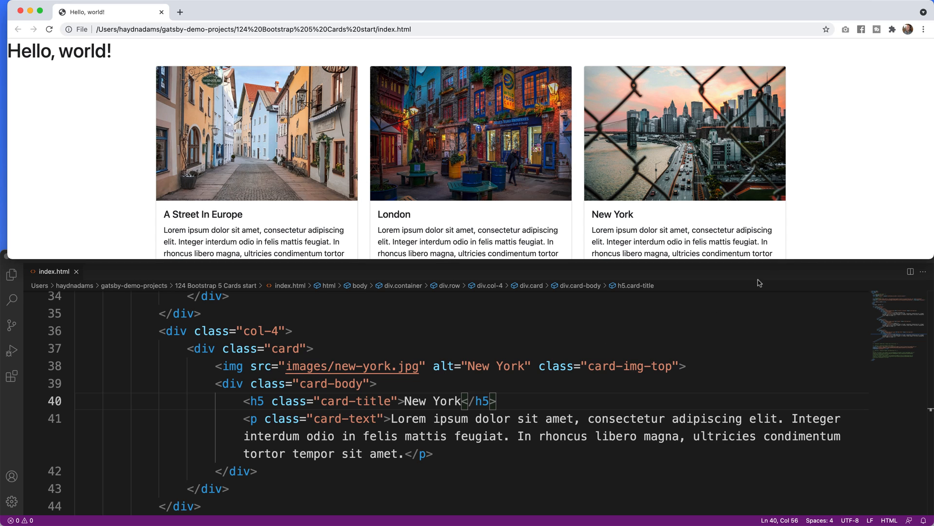
mouse_move(817, 227)
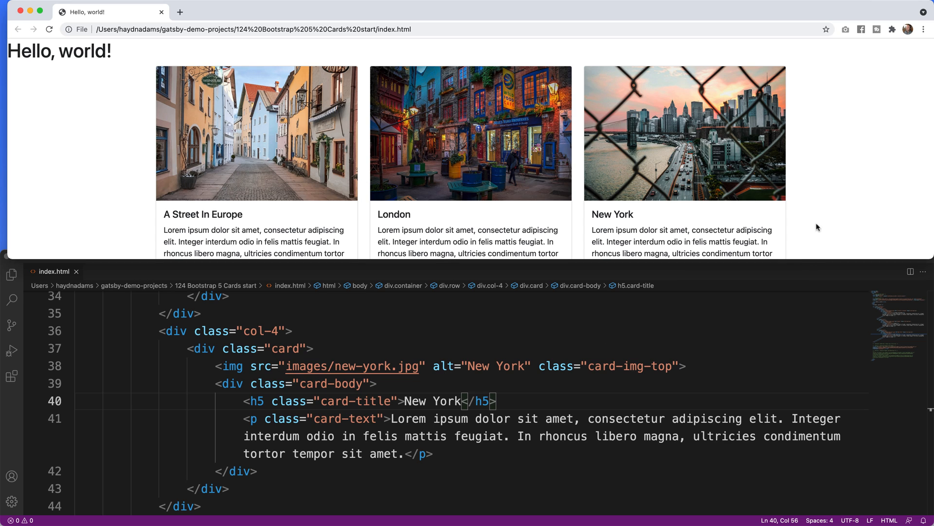
mouse_move(784, 253)
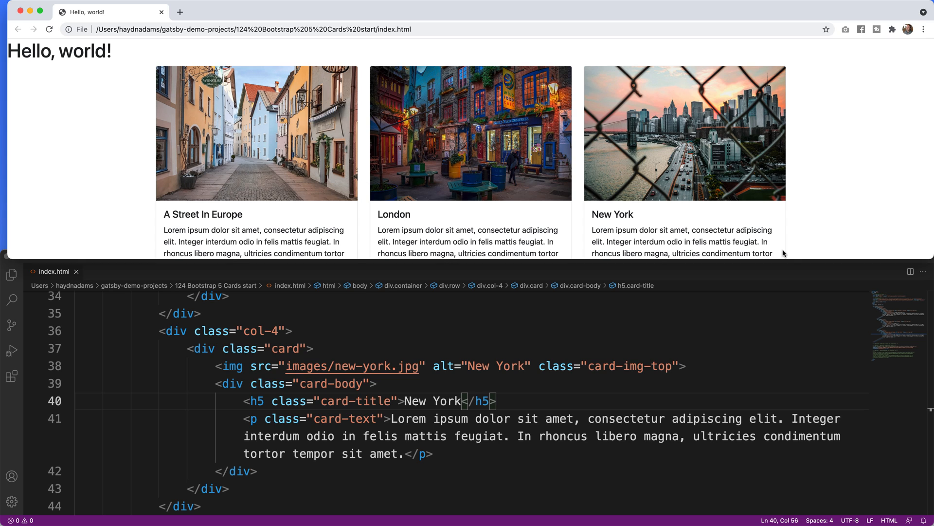
mouse_move(771, 274)
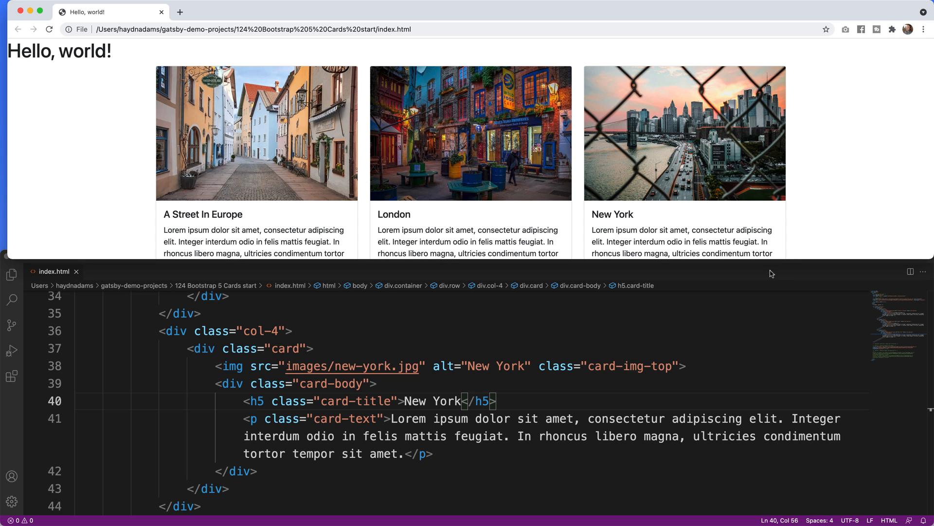
mouse_move(927, 256)
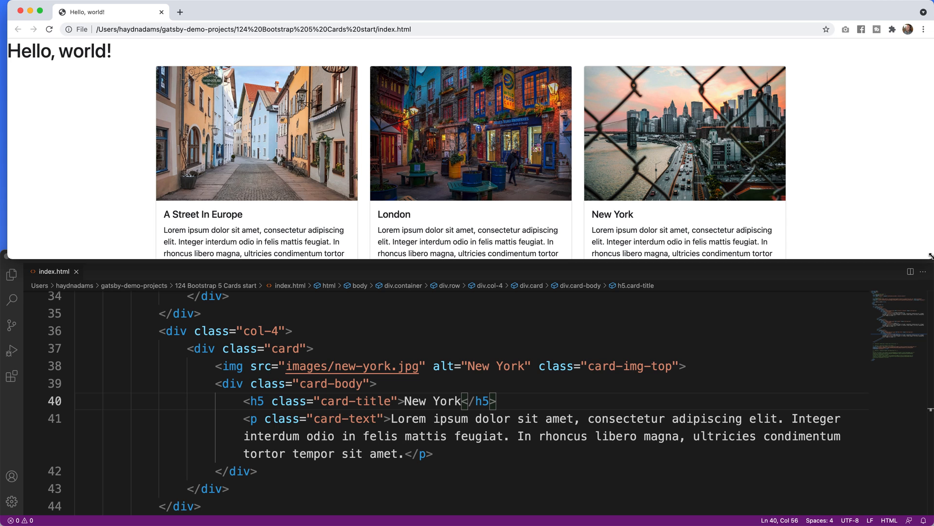
mouse_move(929, 208)
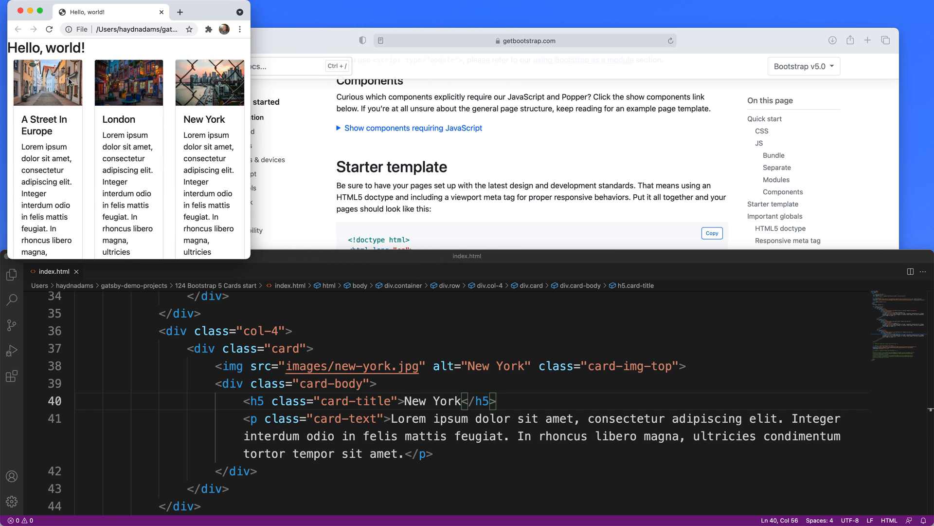
mouse_move(111, 110)
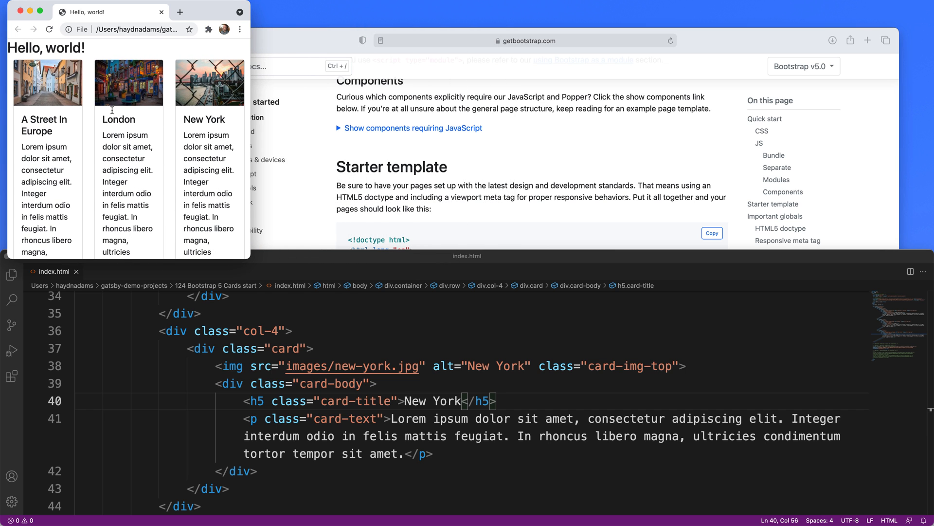
mouse_move(151, 197)
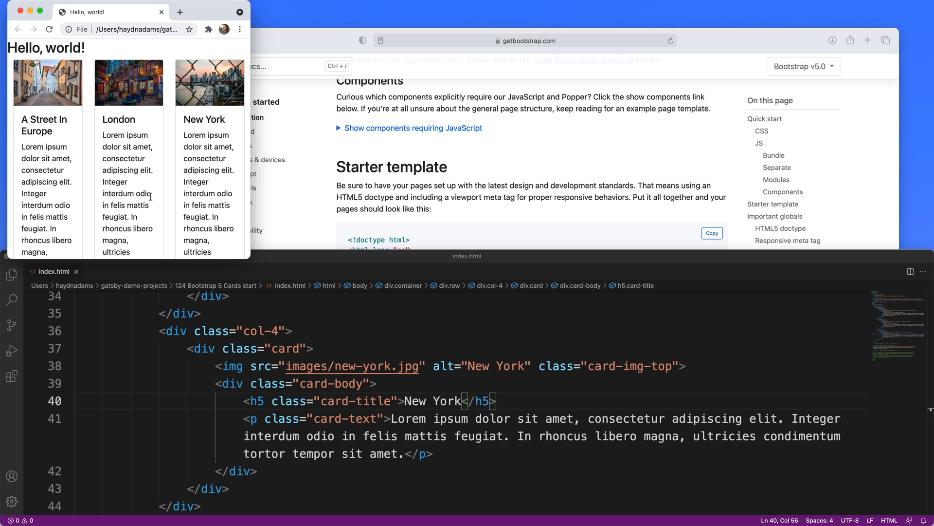
mouse_move(181, 318)
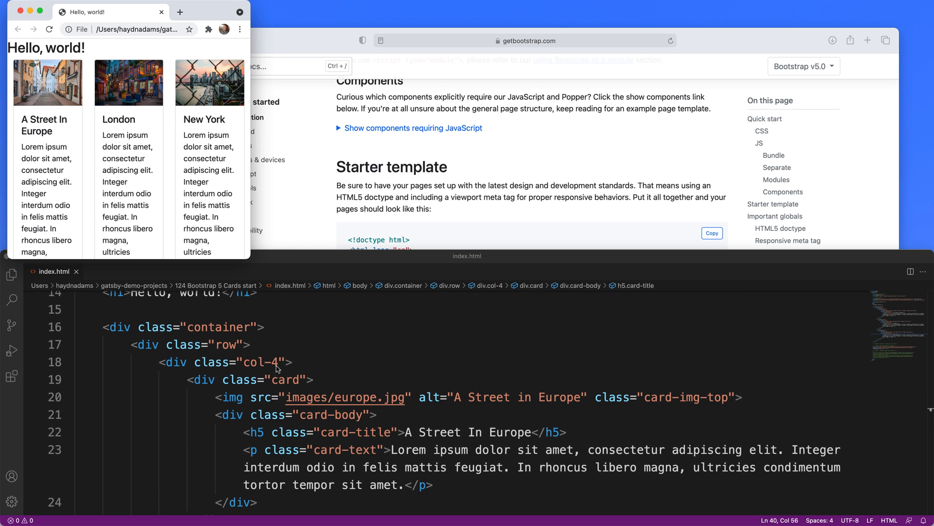
Step: Change the first column's col-4 to col-12 col-md-6 col-lg-4 and reuse it on the New York column
double_click(276, 362)
type("12 ")
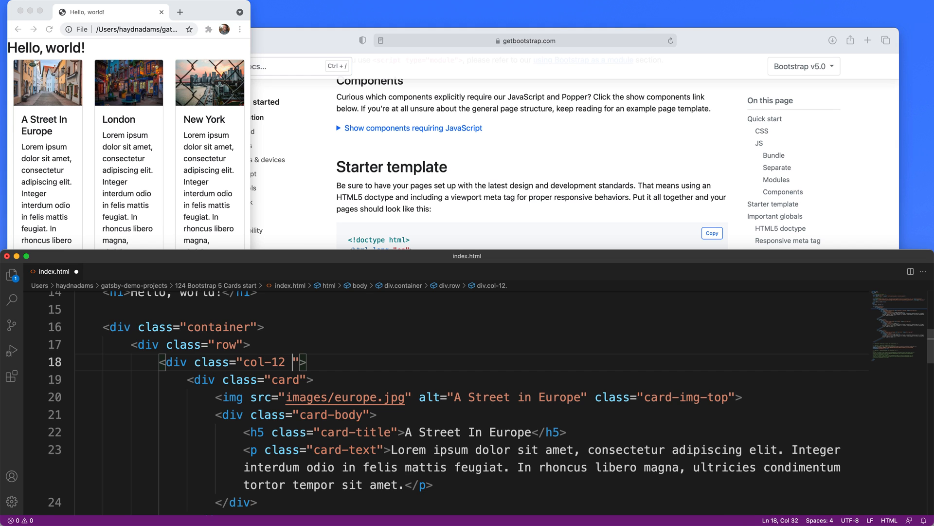
type("col-md-")
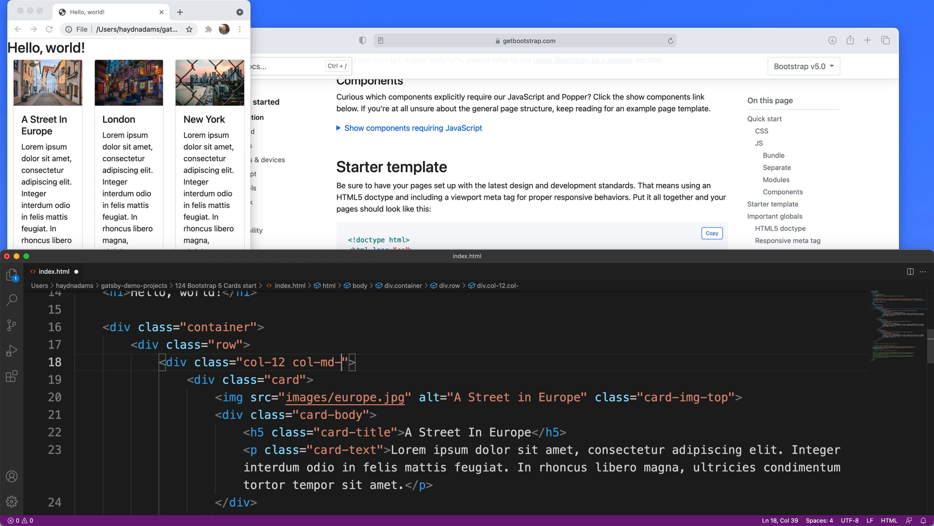
type("6")
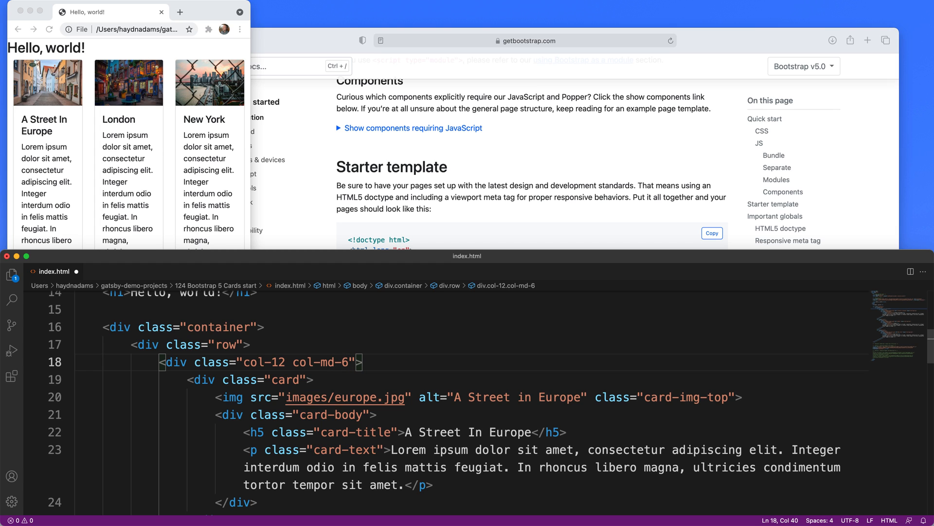
type("col-lg-4")
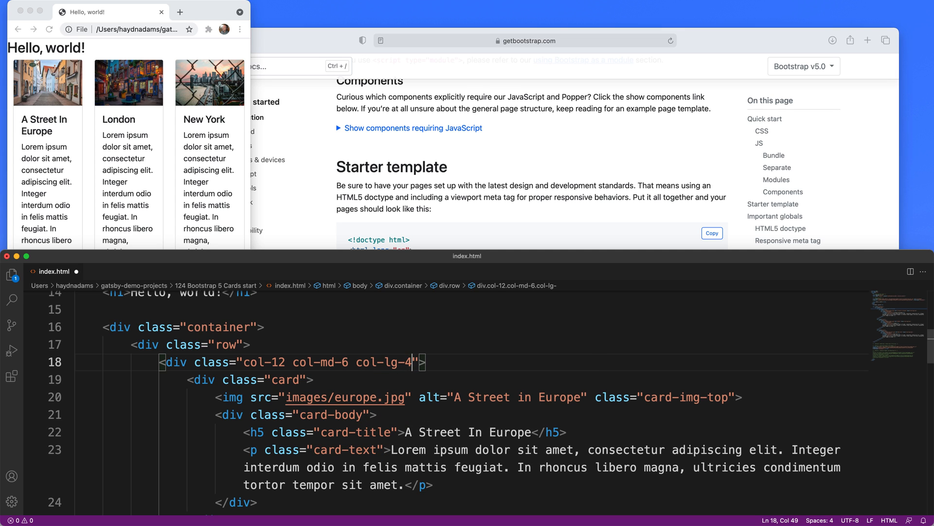
double_click(261, 362)
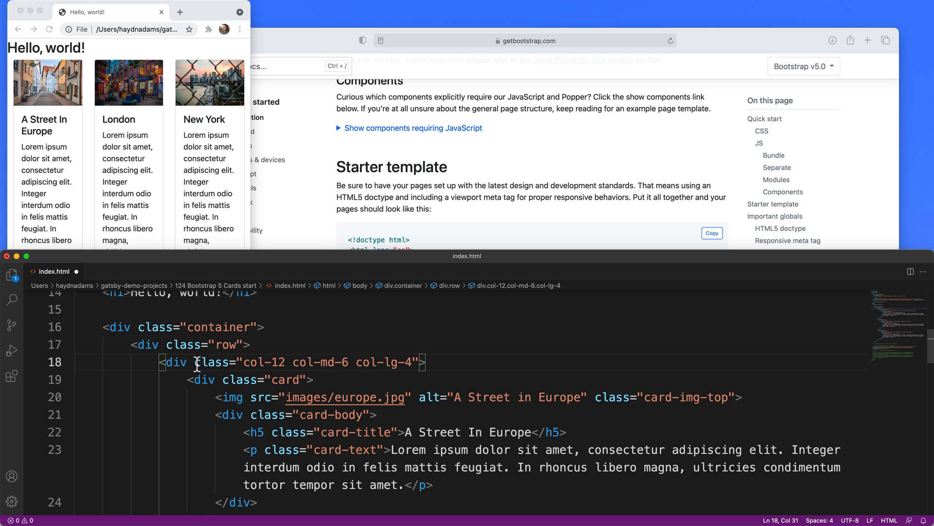
left_click_drag(196, 362, 420, 362)
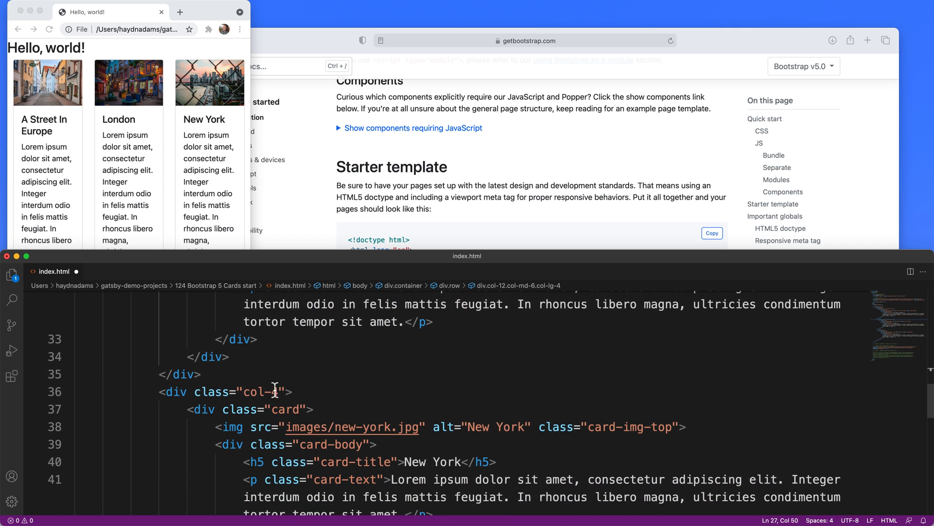
left_click_drag(194, 391, 286, 391)
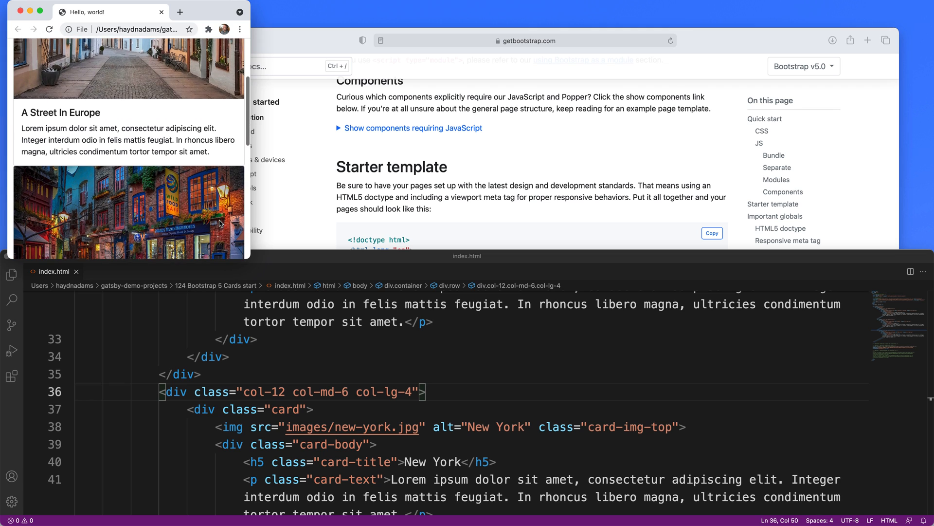
Step: Scroll the Chrome preview to check the cards stacked, two-across and three-across at different widths
scroll("down", 3)
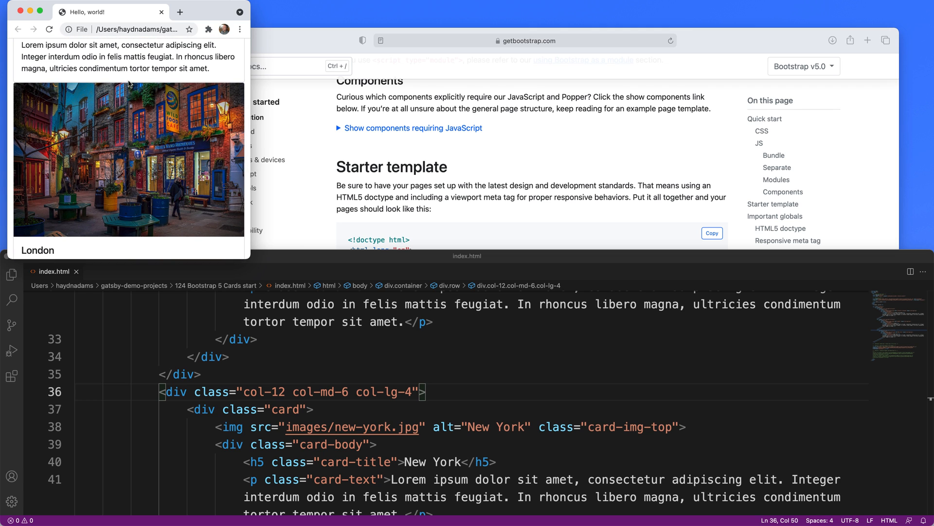
scroll("down", 3)
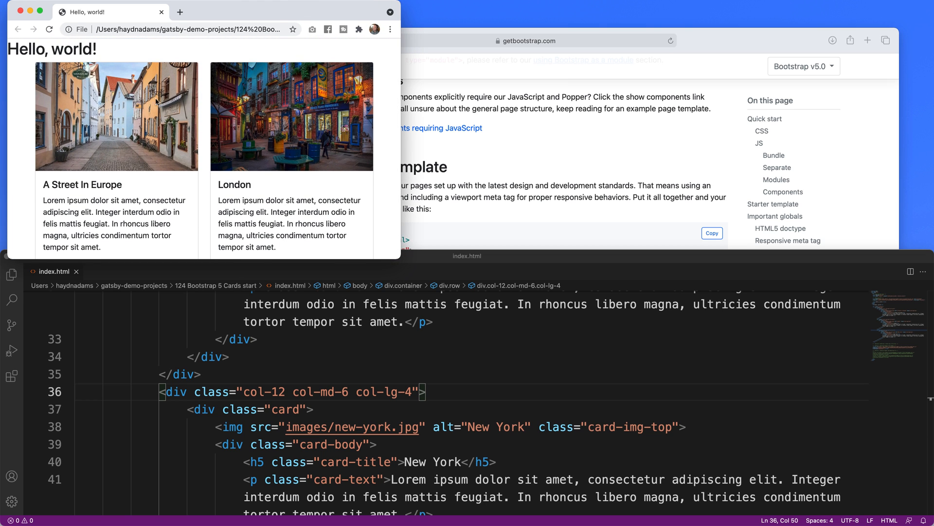
scroll("down", 3)
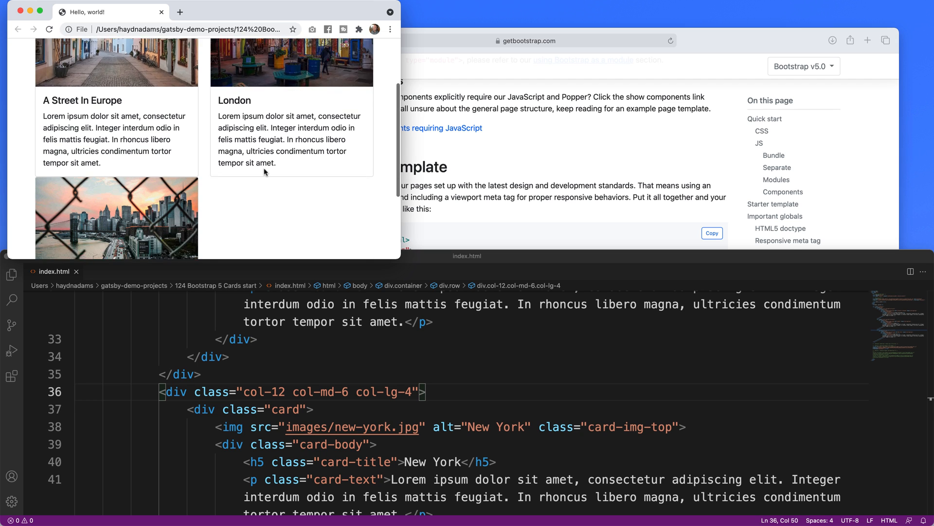
scroll("down", 3)
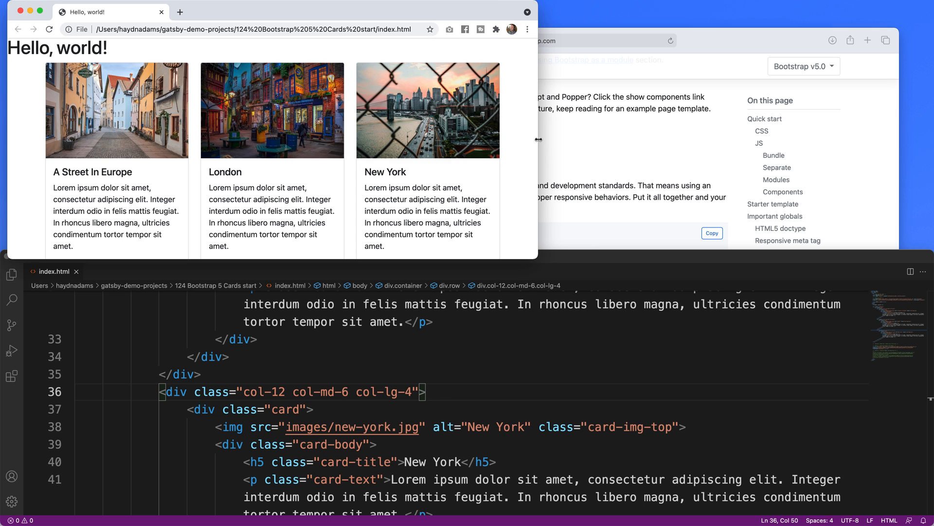
mouse_move(431, 286)
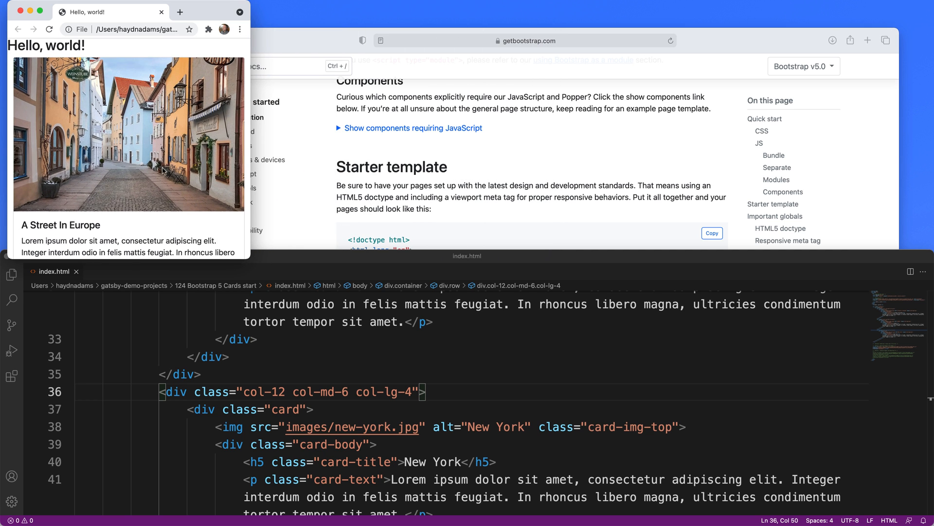
scroll("down", 3)
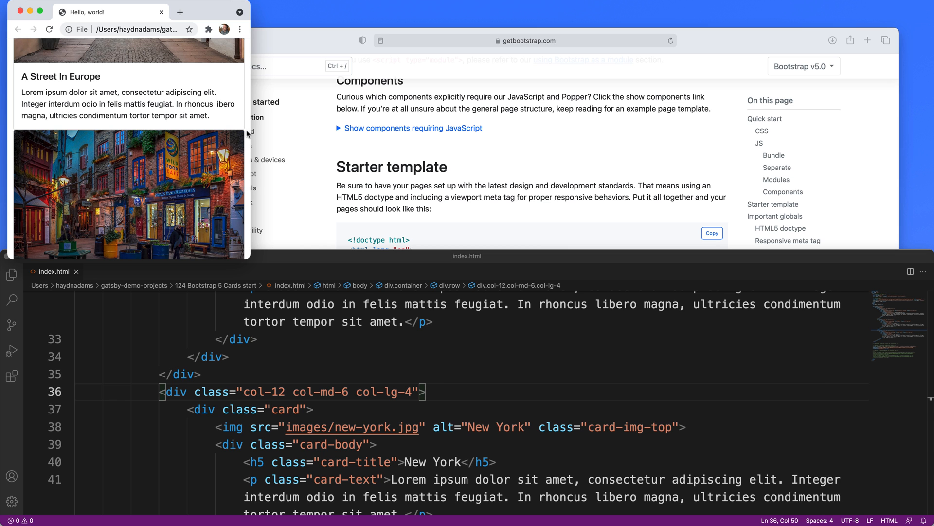
mouse_move(299, 383)
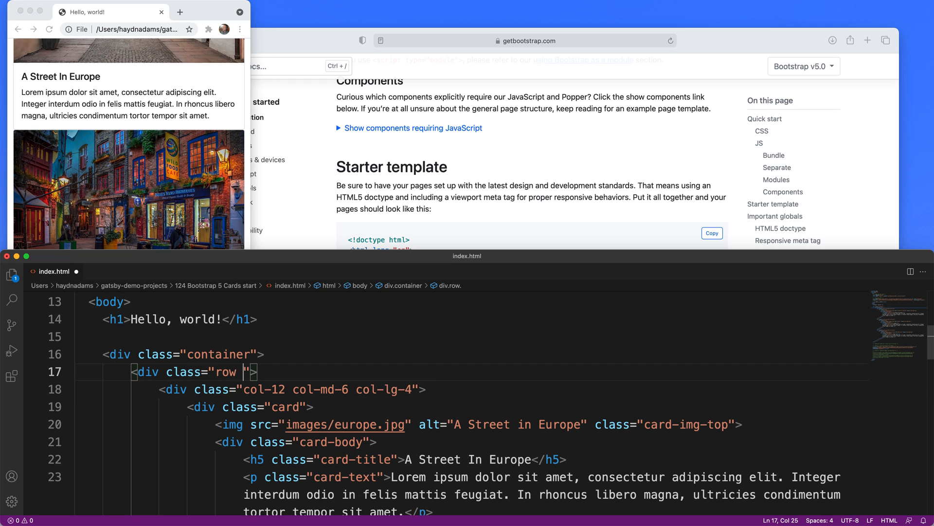
Step: Add the g-3 class to the row div for gutter spacing
type("g-3")
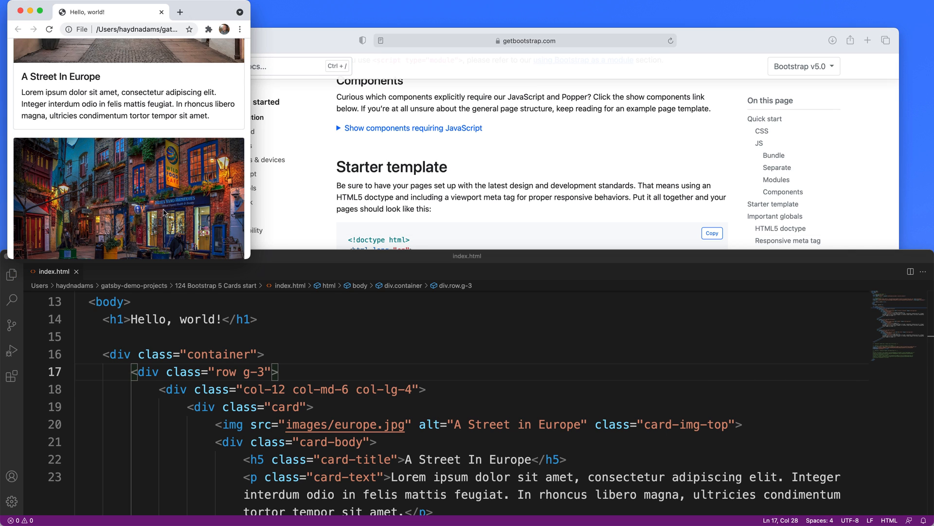
mouse_move(236, 133)
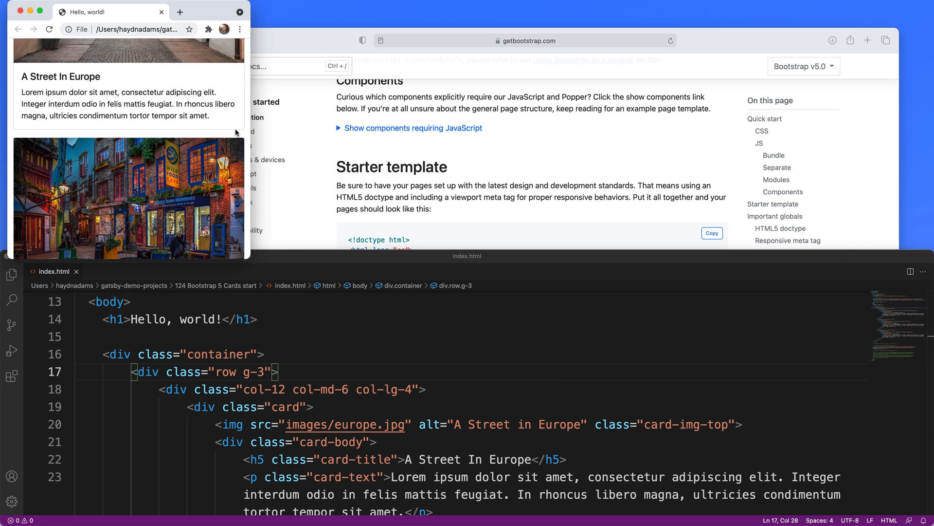
Step: Scroll through the stacked city cards in Chrome to check the new gaps
scroll("down", 3)
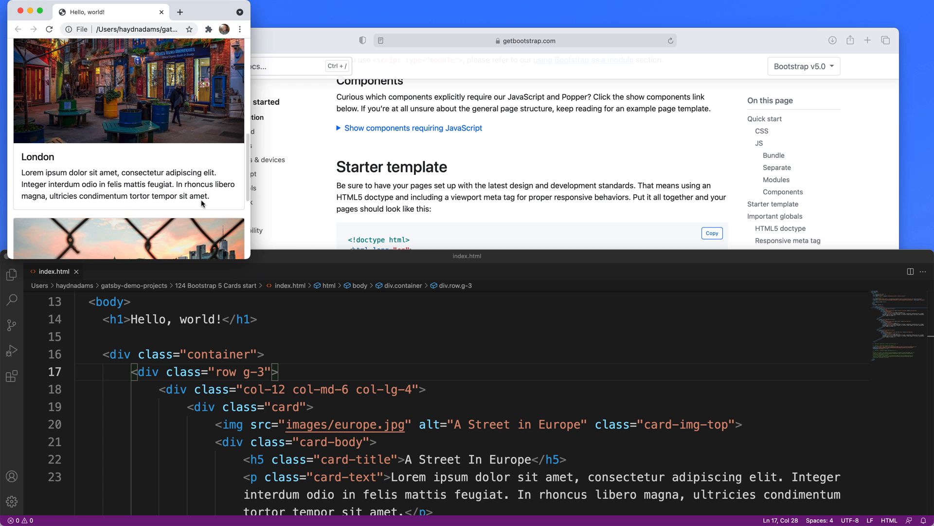
scroll("down", 3)
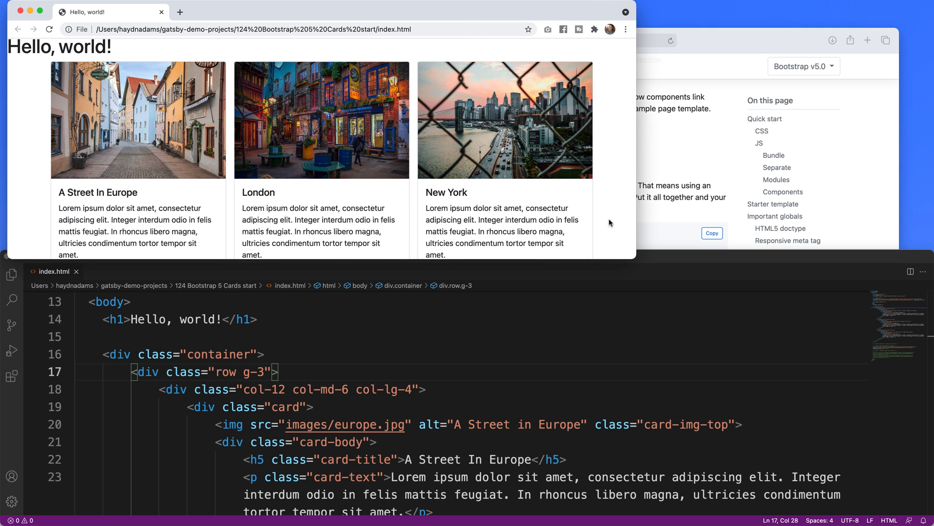
mouse_move(504, 216)
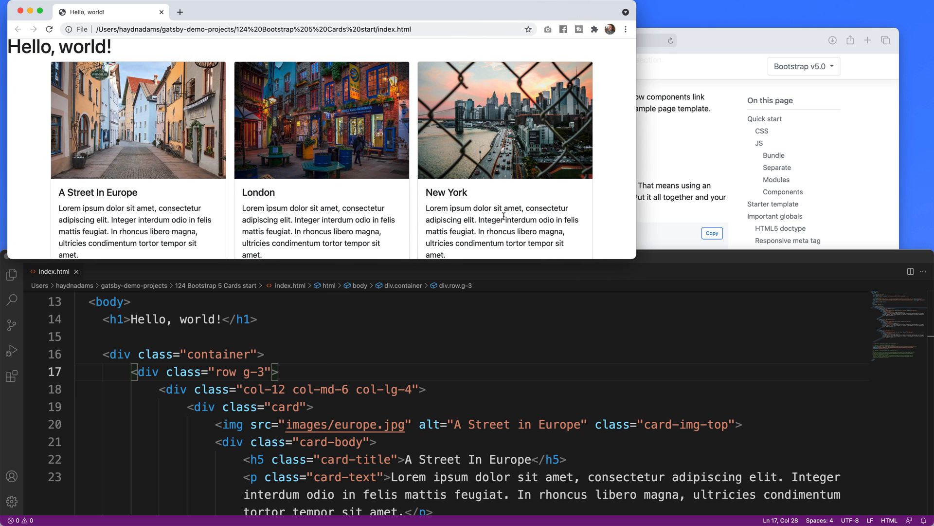
mouse_move(605, 208)
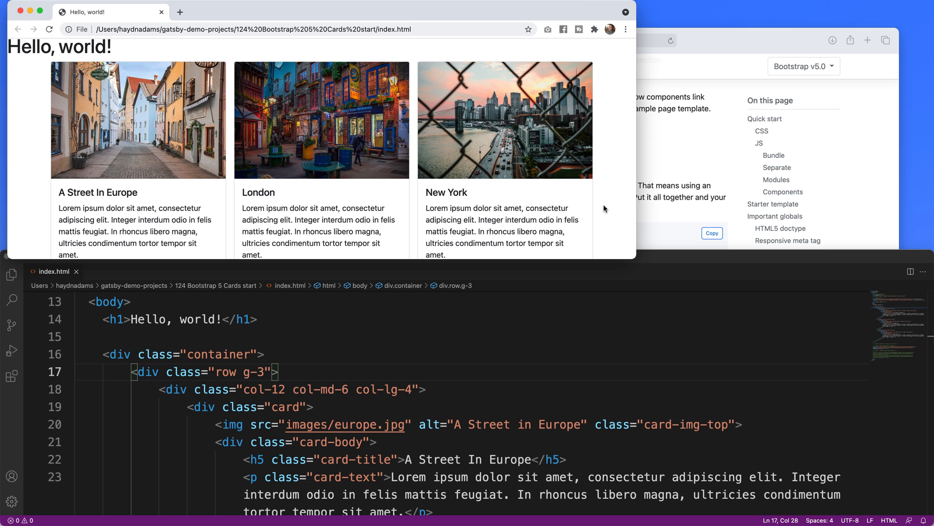